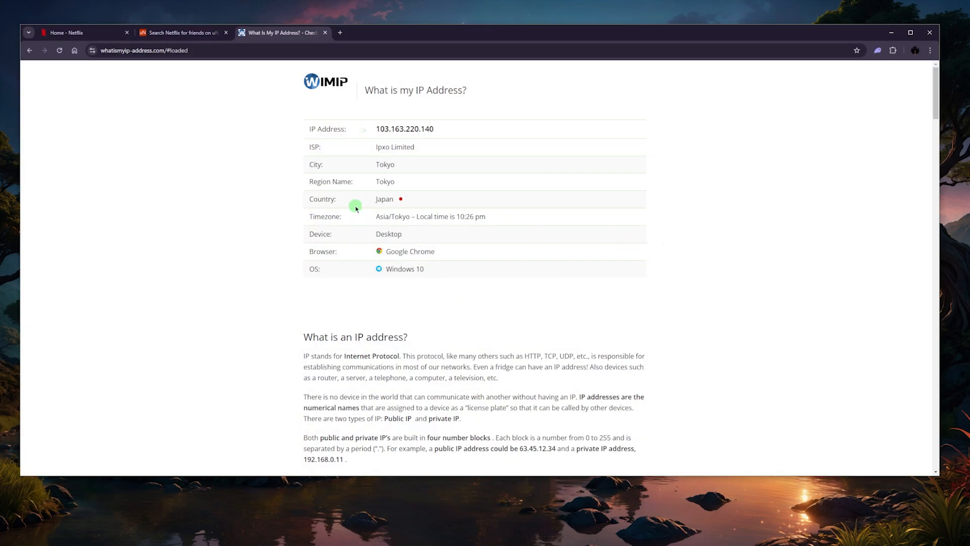
mouse_move(375, 203)
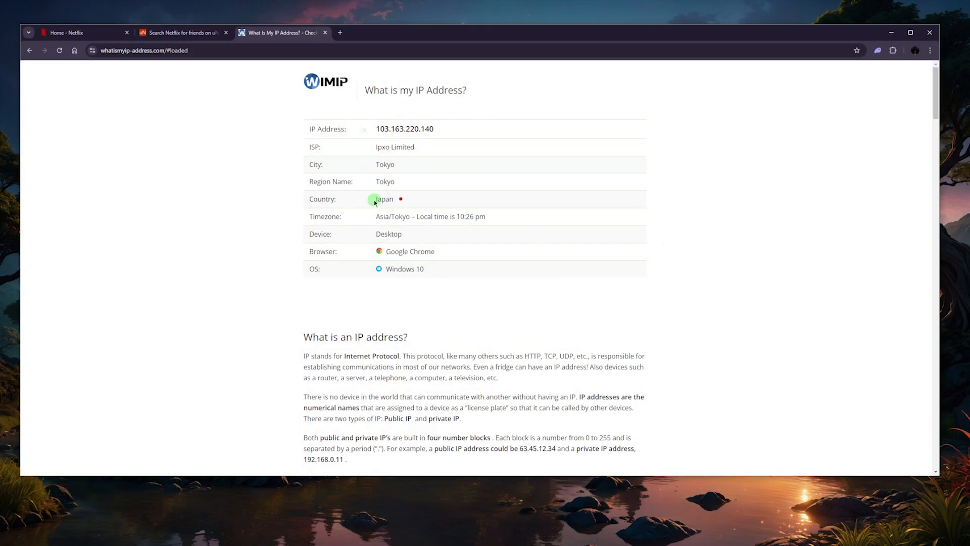
Step: Switch to the Netflix tab showing the Japanese home page with Top 10 Movies in Japan Today
click(73, 32)
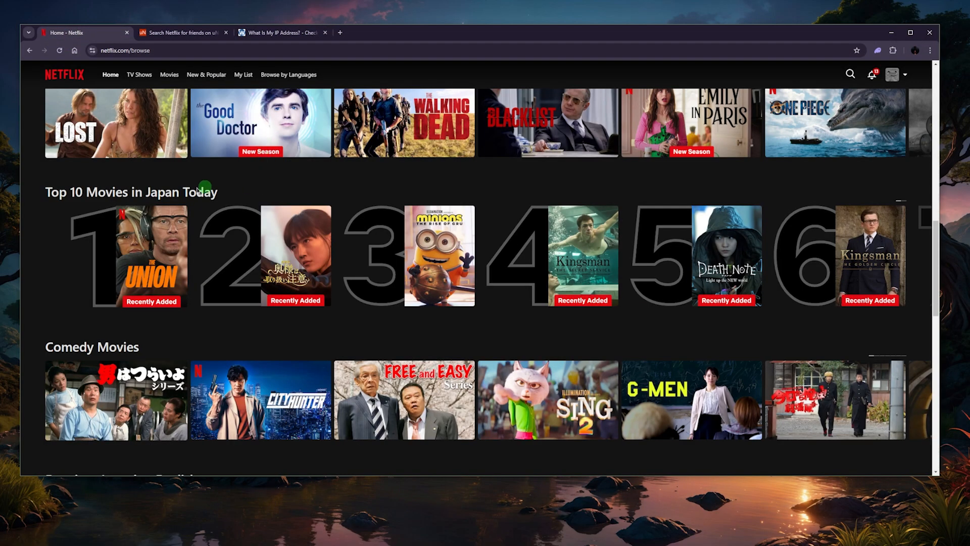
mouse_move(67, 201)
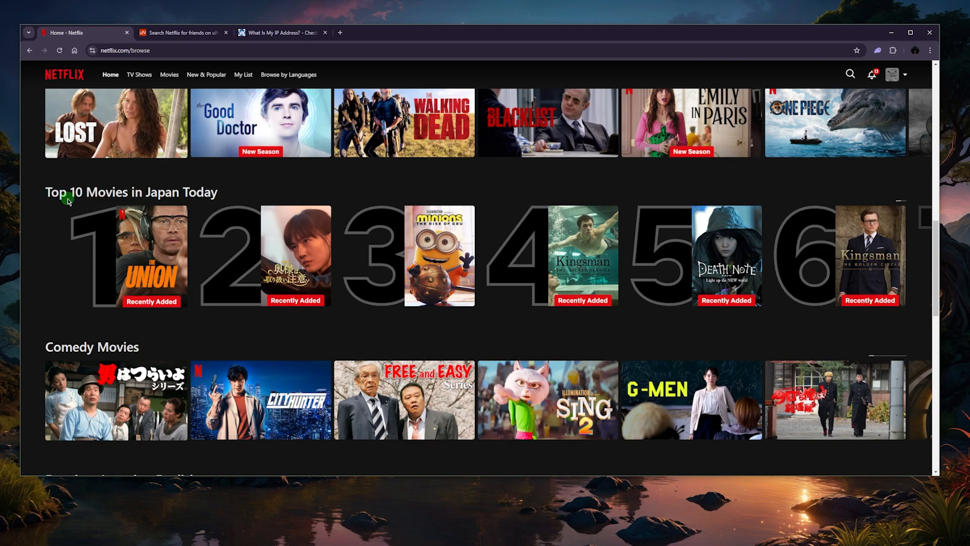
mouse_move(199, 192)
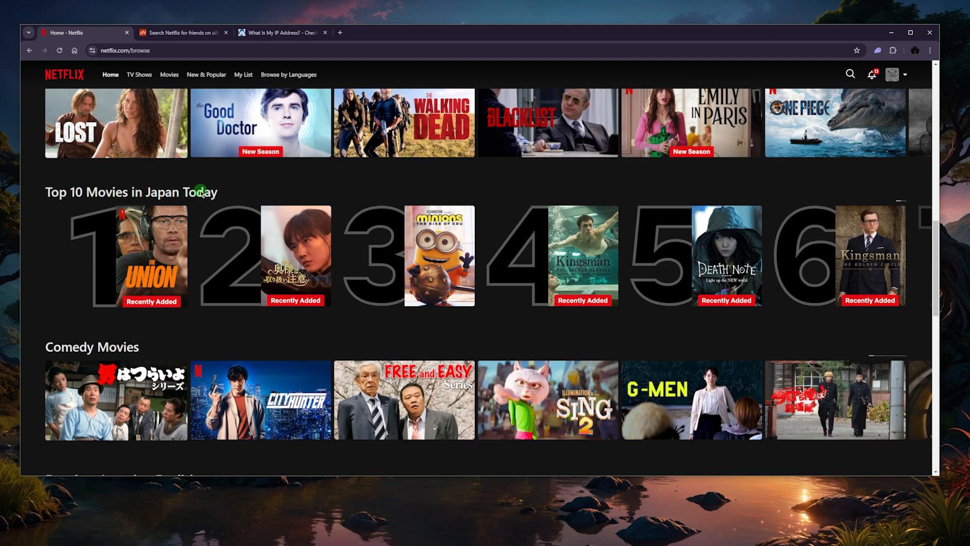
mouse_move(844, 74)
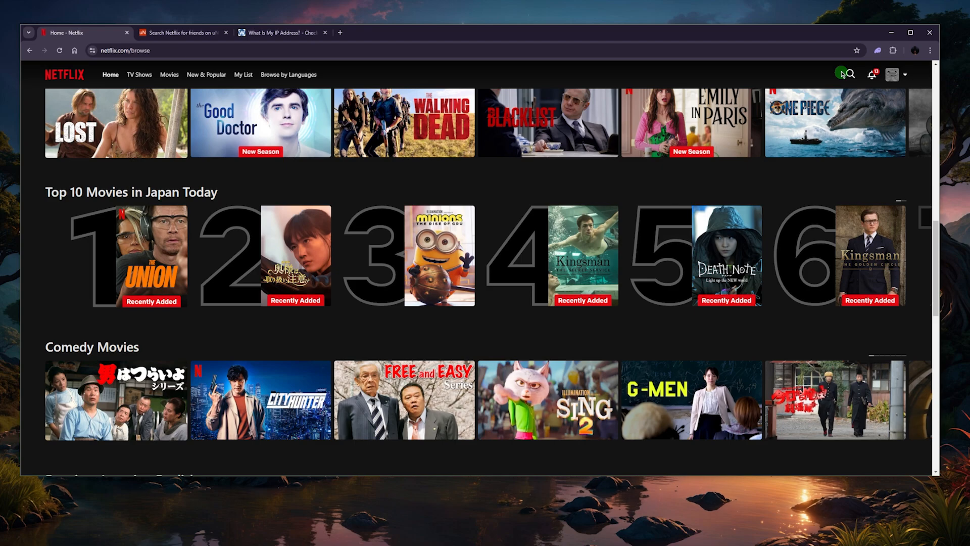
mouse_move(891, 32)
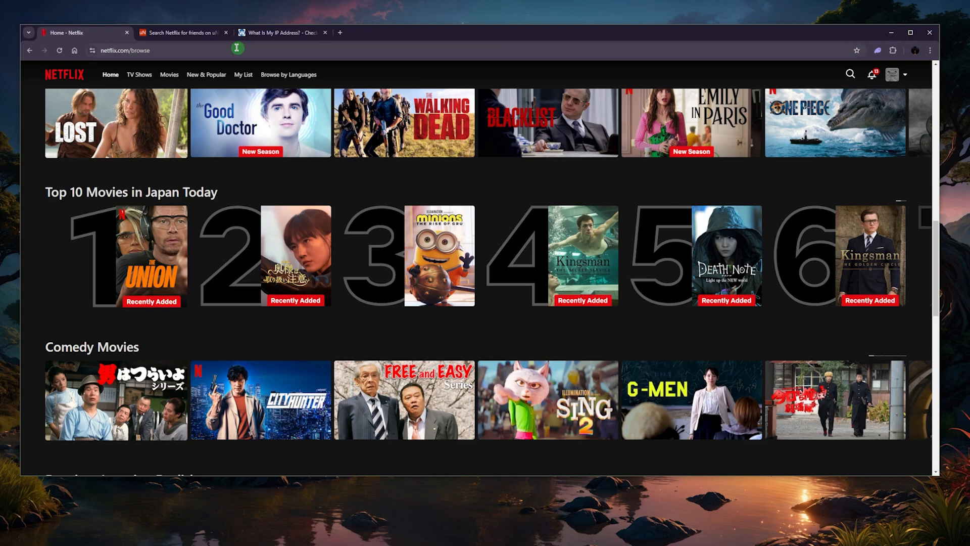
Step: Review Friends' 17-country availability list on uNoGS, then return to the friends search results
click(178, 33)
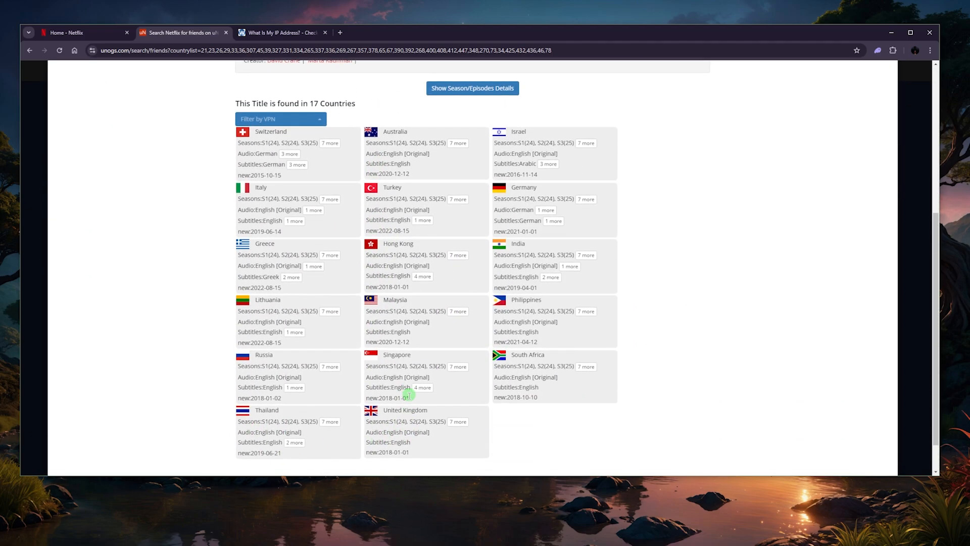
mouse_move(398, 411)
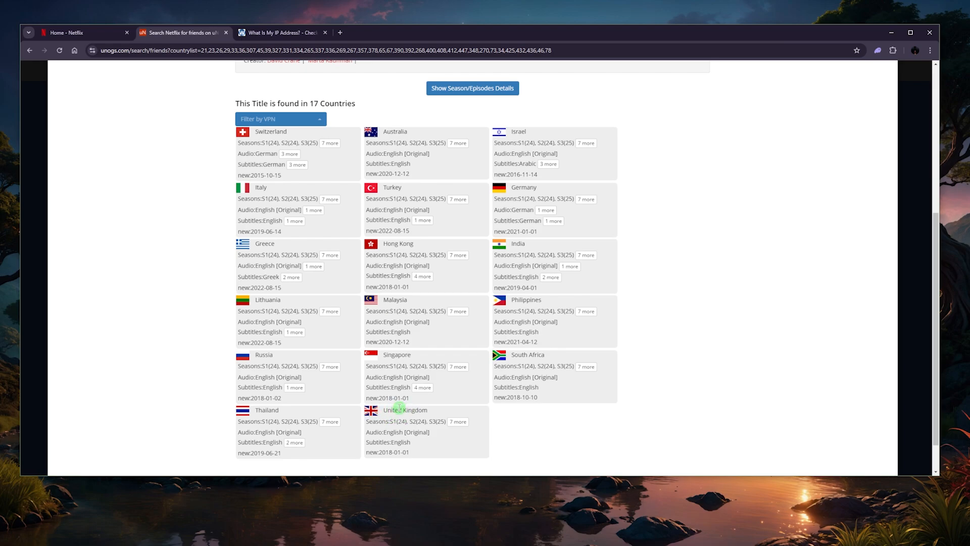
mouse_move(442, 420)
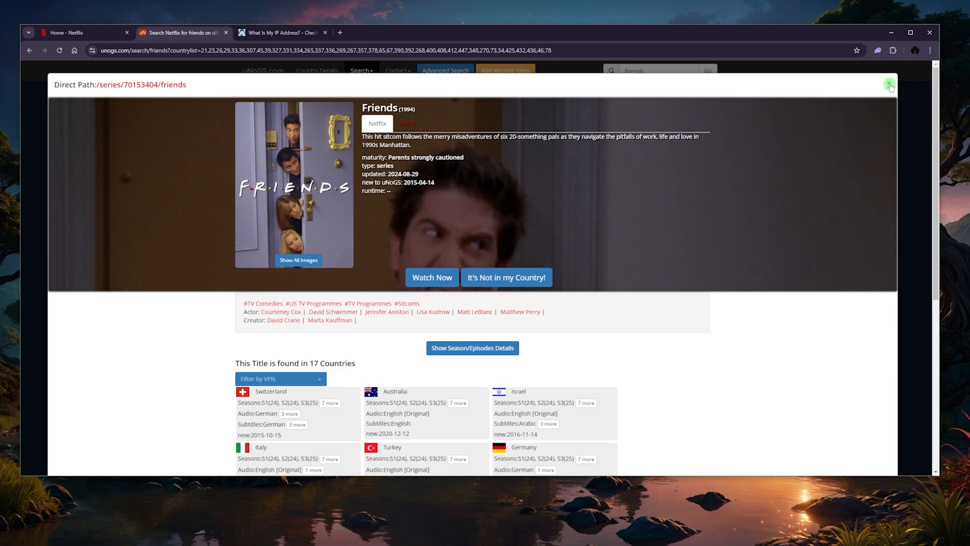
click(889, 85)
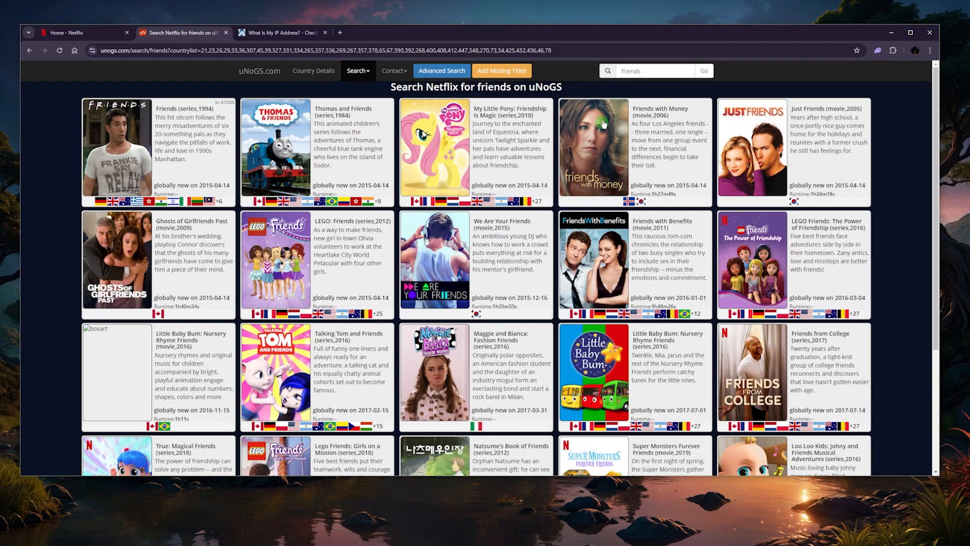
mouse_move(225, 100)
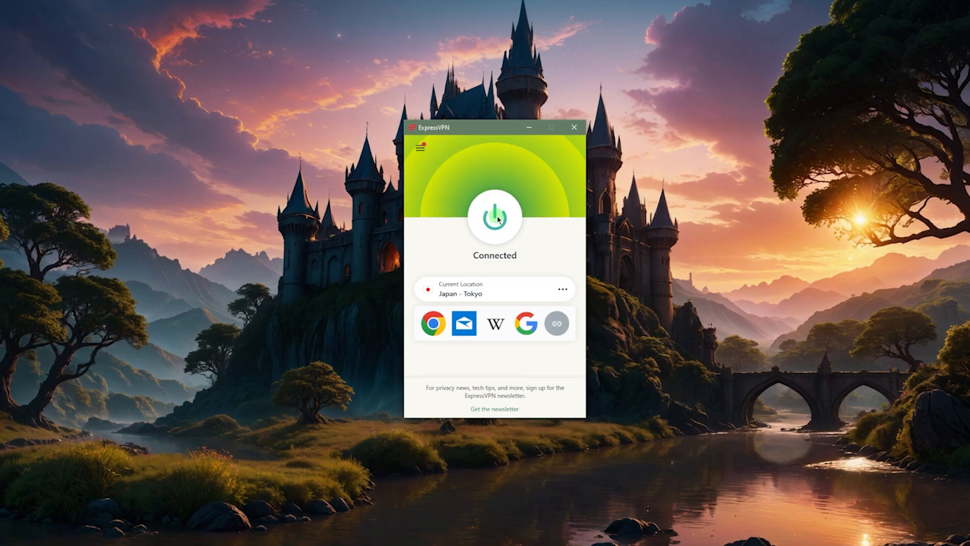
Step: Disconnect from Japan - Tokyo and bring up the full VPN Locations list
click(496, 217)
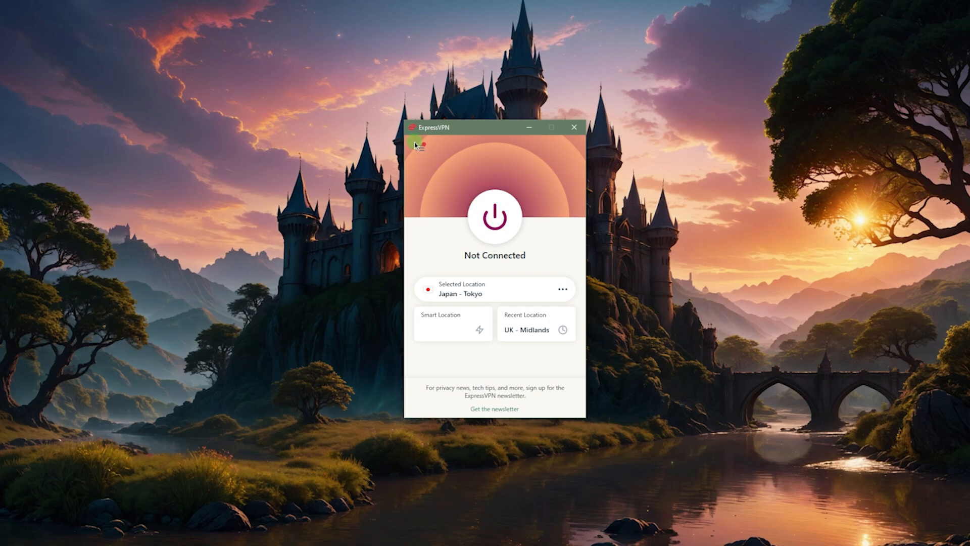
click(416, 146)
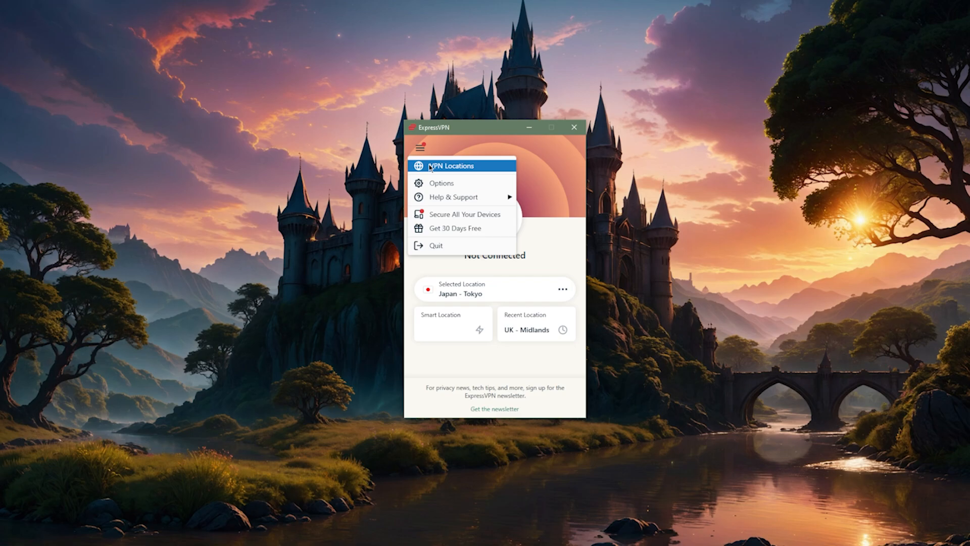
click(449, 166)
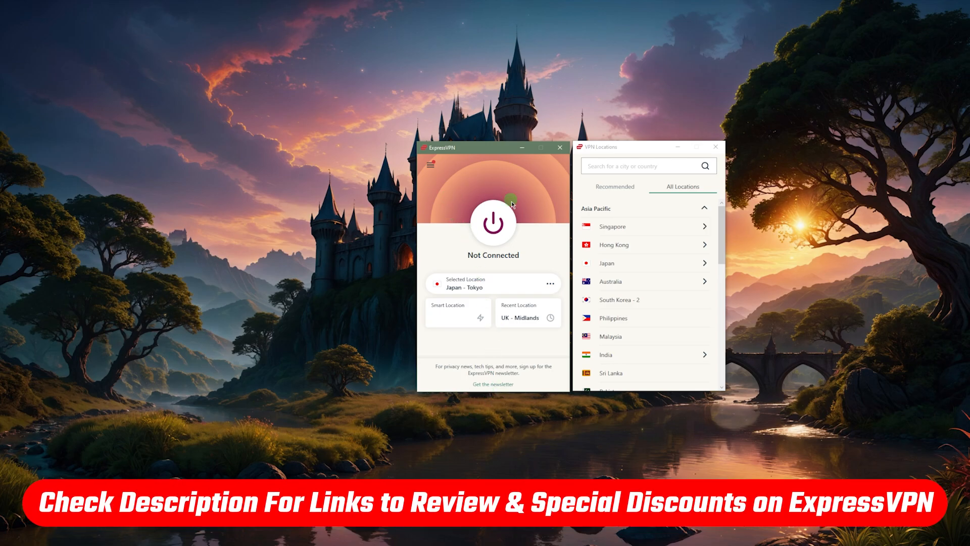
mouse_move(519, 208)
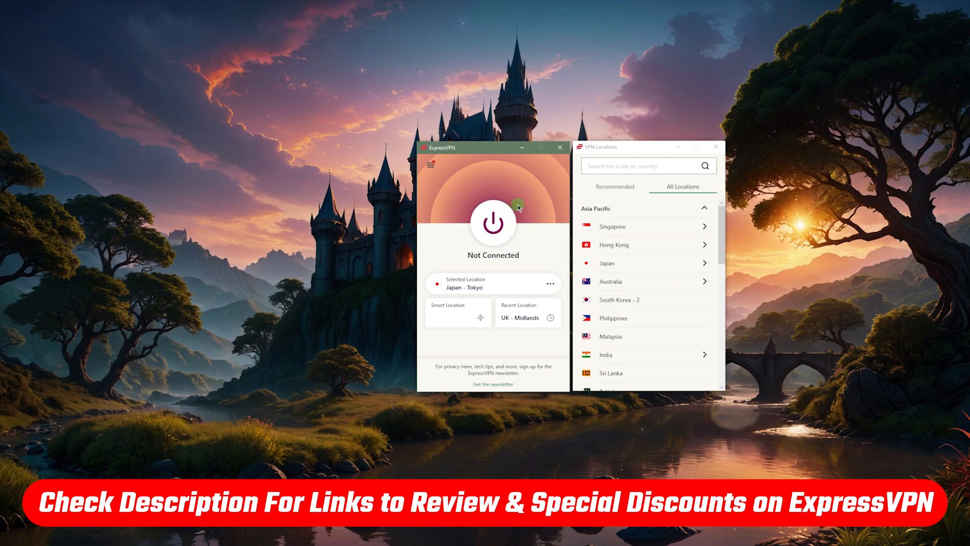
mouse_move(563, 210)
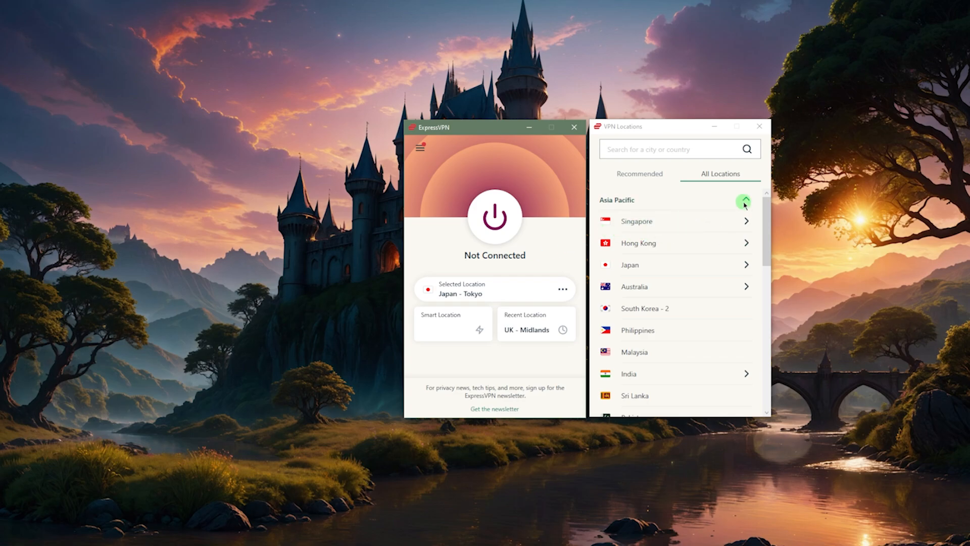
Step: Collapse Asia Pacific and choose United Kingdom as the selected location
click(744, 200)
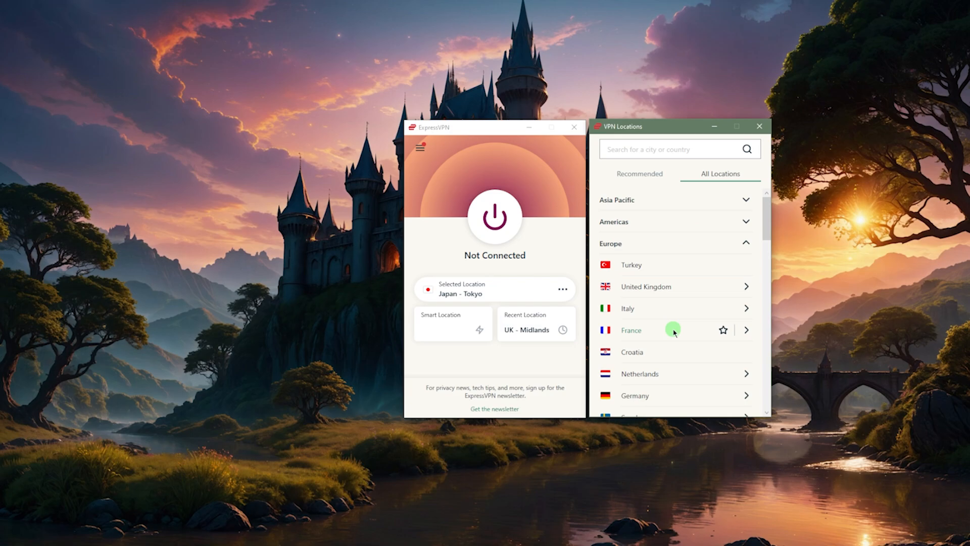
click(645, 287)
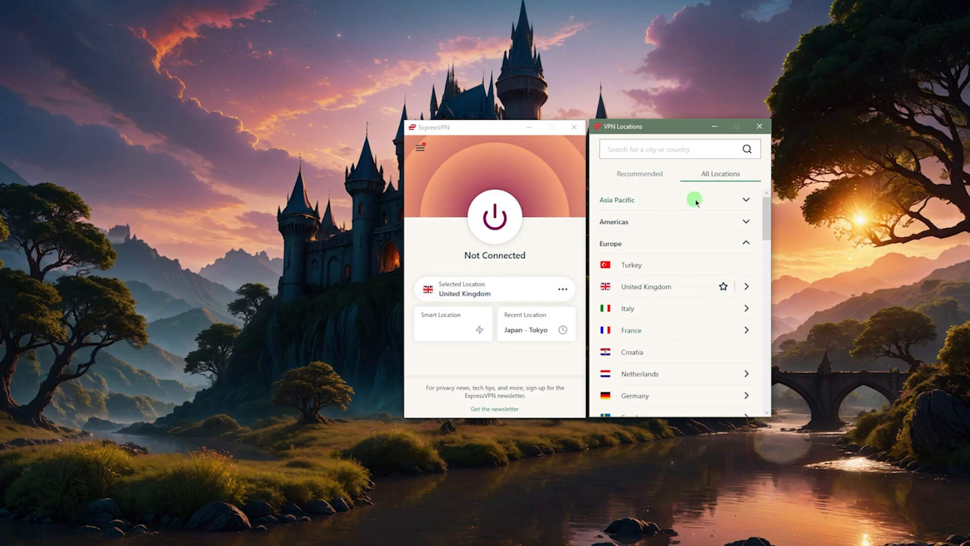
click(759, 126)
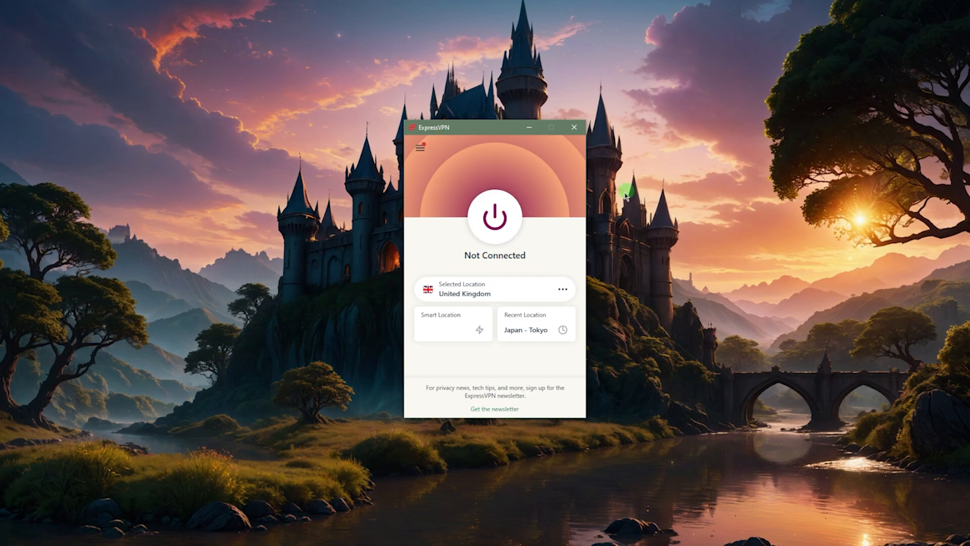
Step: Set the ExpressVPN protocol to Lightway - UDP in Options and save the change
click(420, 148)
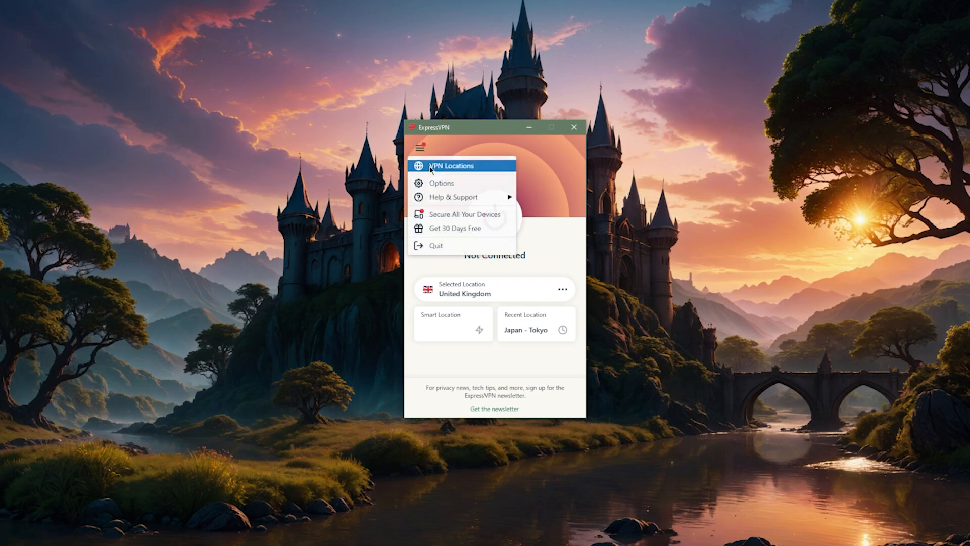
mouse_move(442, 183)
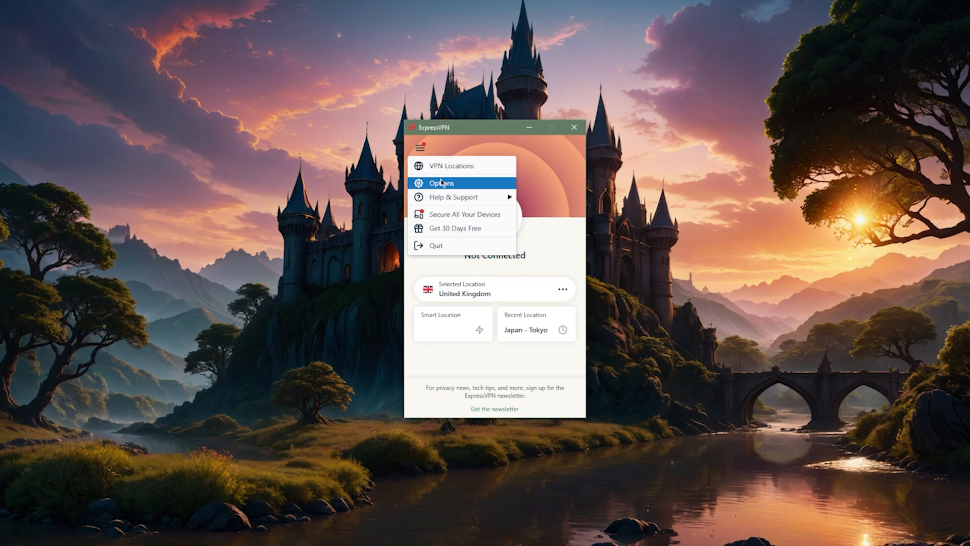
click(440, 183)
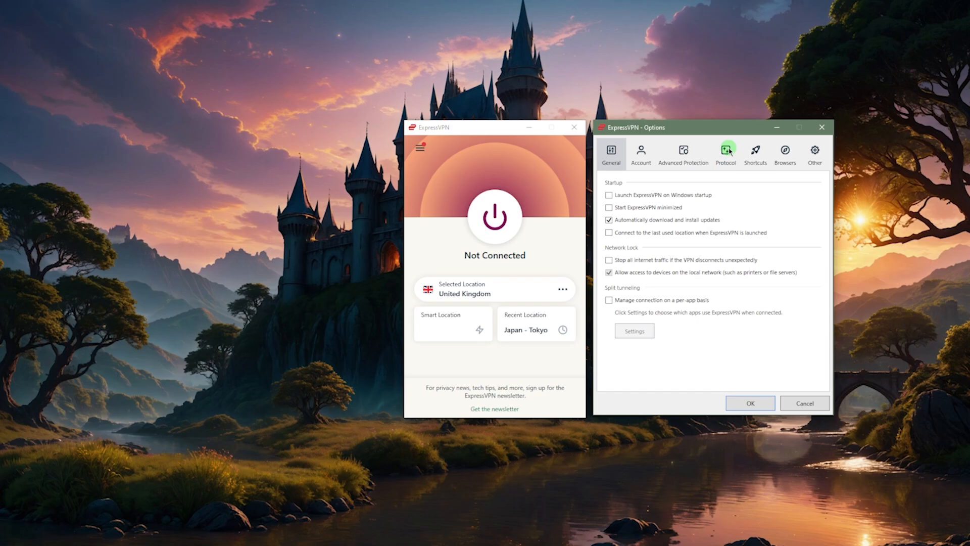
click(725, 151)
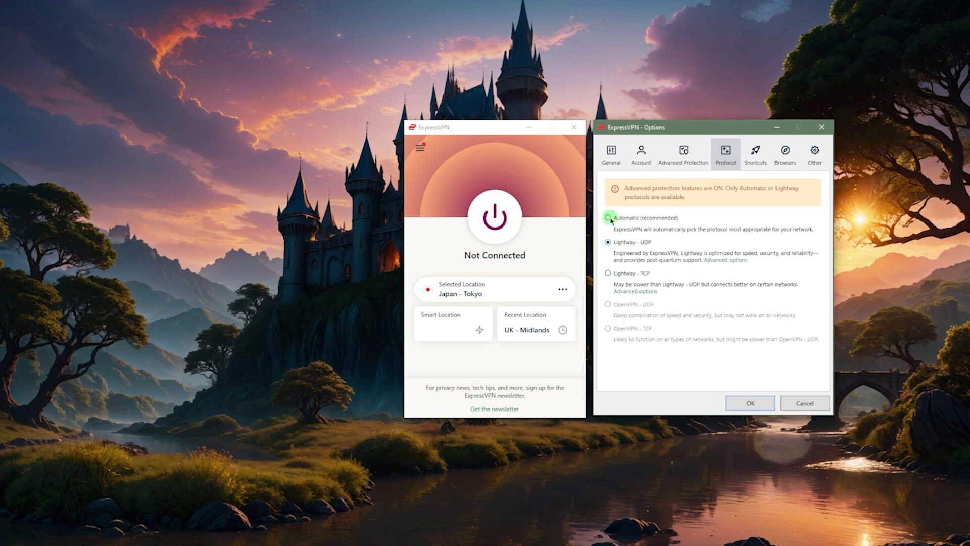
click(607, 218)
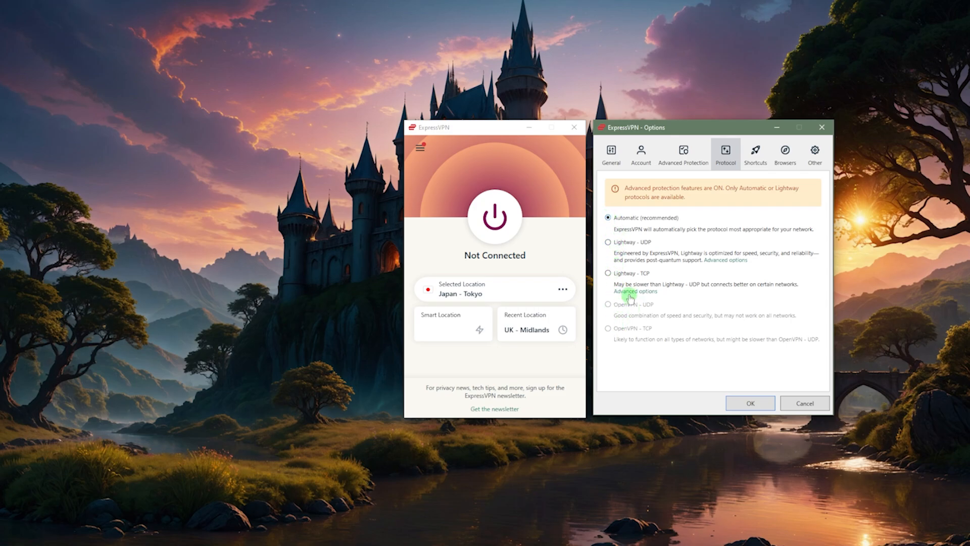
click(608, 273)
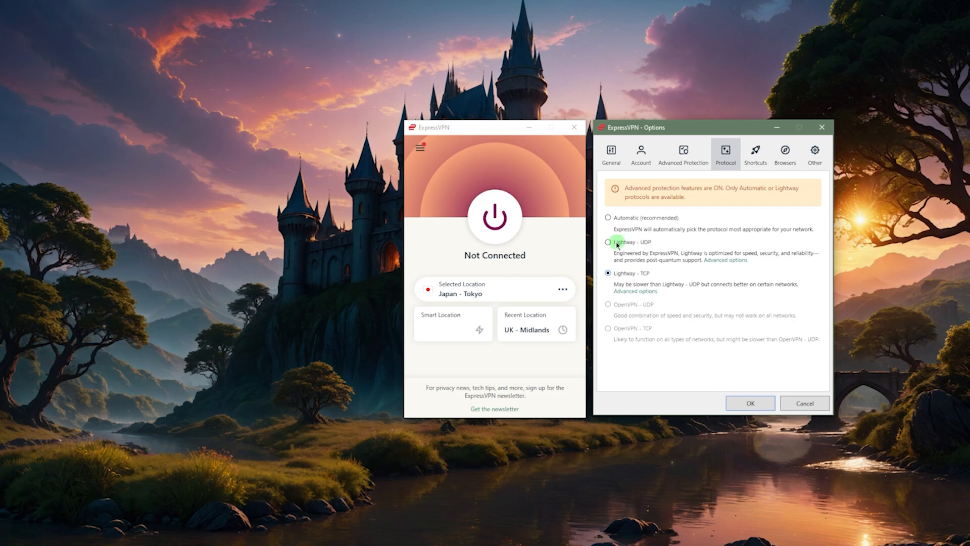
click(607, 242)
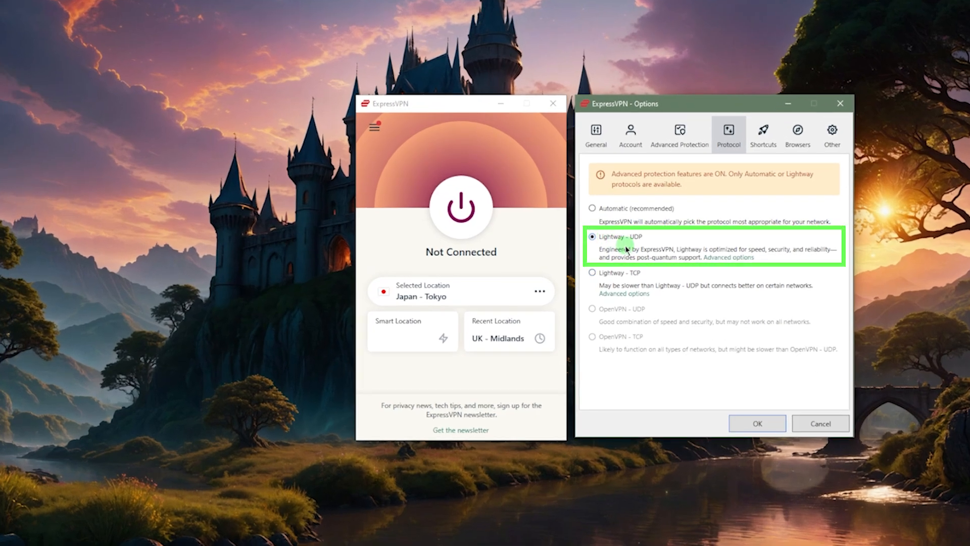
mouse_move(628, 249)
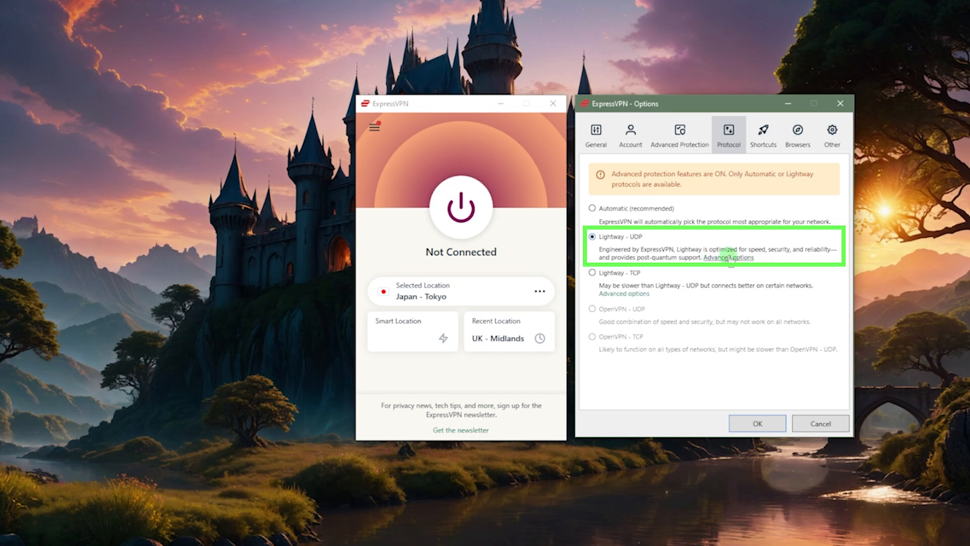
mouse_move(794, 258)
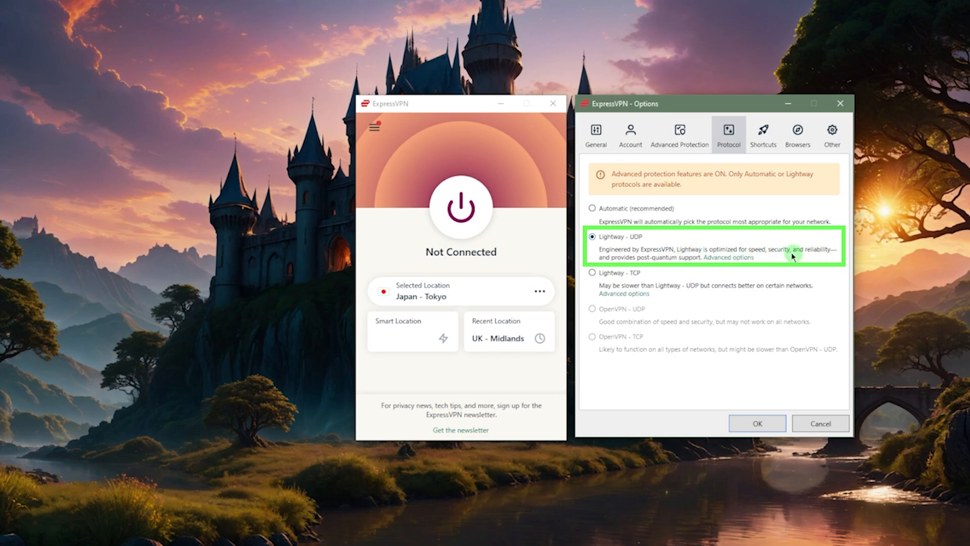
mouse_move(600, 254)
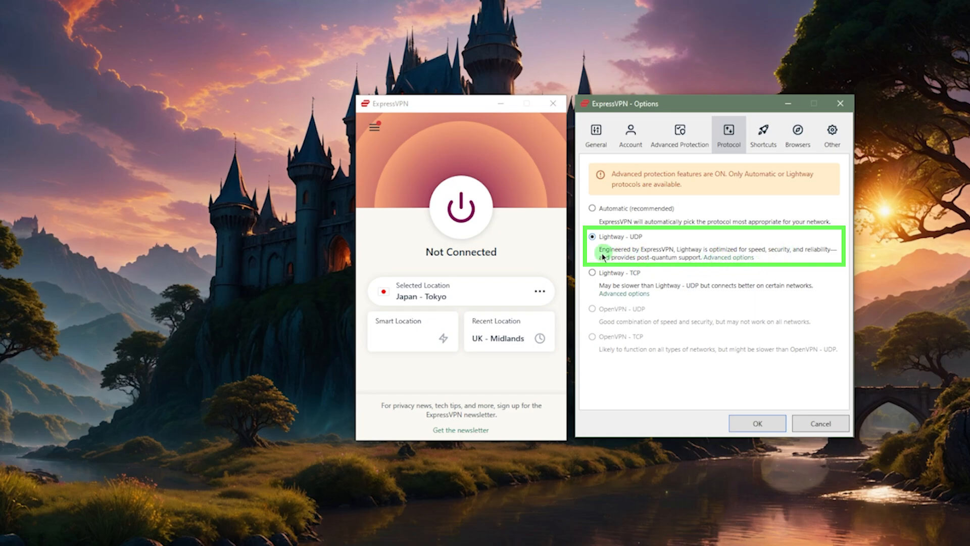
click(757, 424)
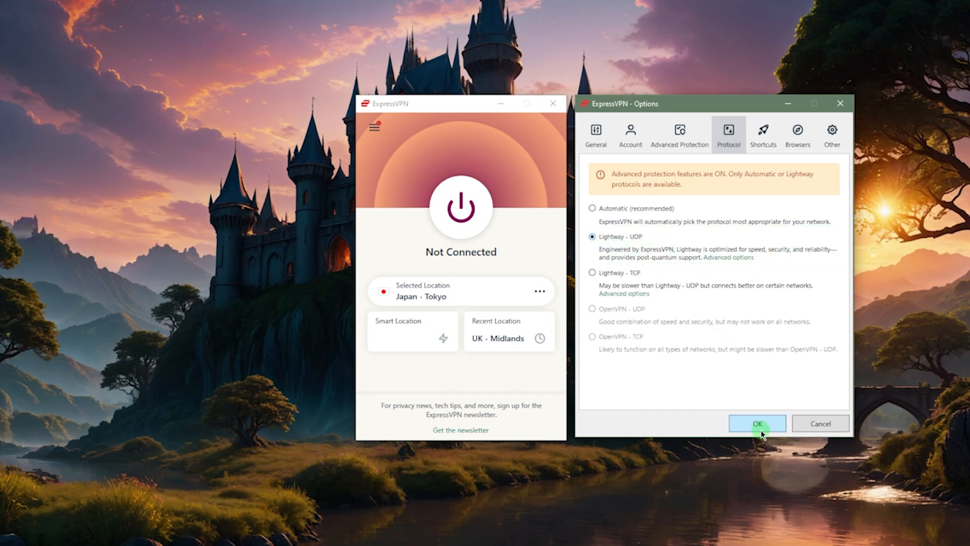
click(757, 422)
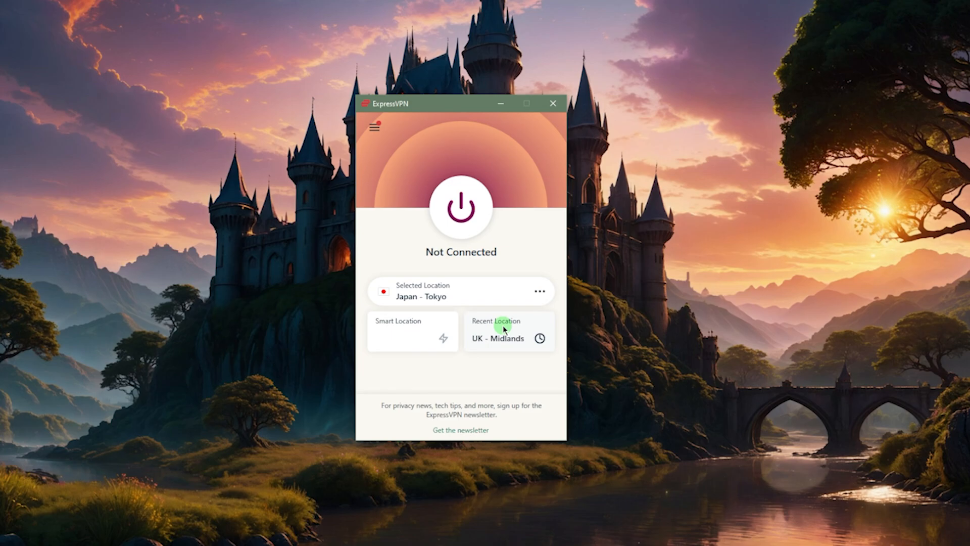
Step: Connect to the UK - Midlands recent location
click(503, 329)
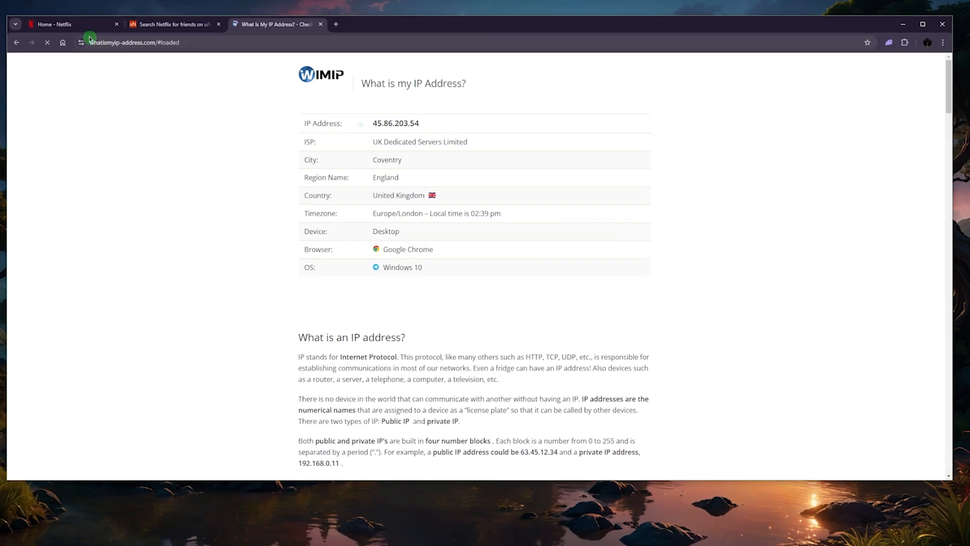
Step: Reload the Netflix home page to show the U.K. Top 10 rows and bring up title search
click(66, 24)
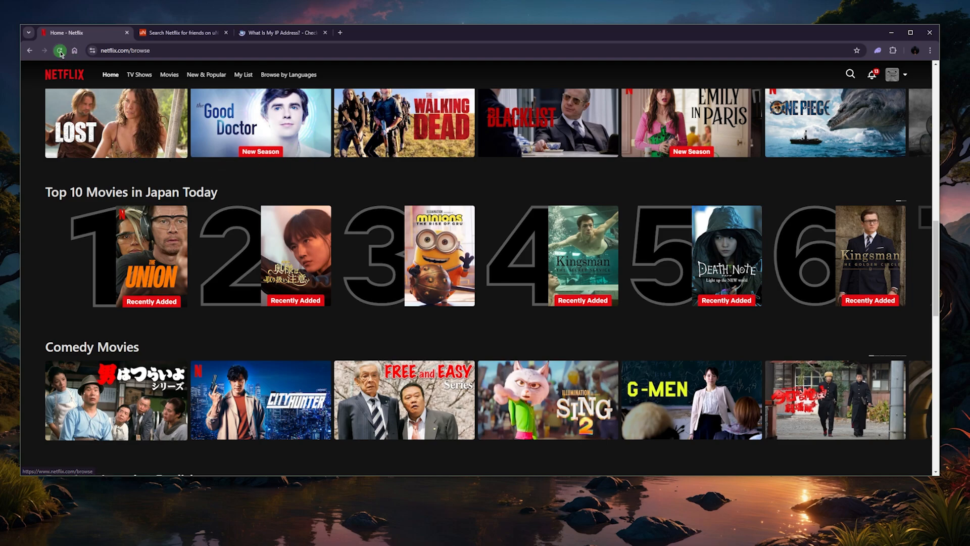
click(60, 51)
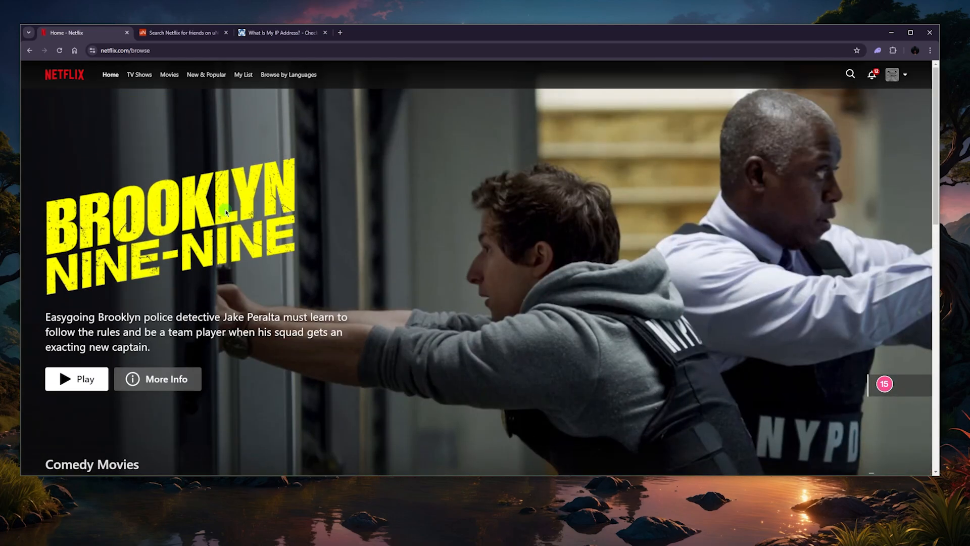
scroll(down, 3)
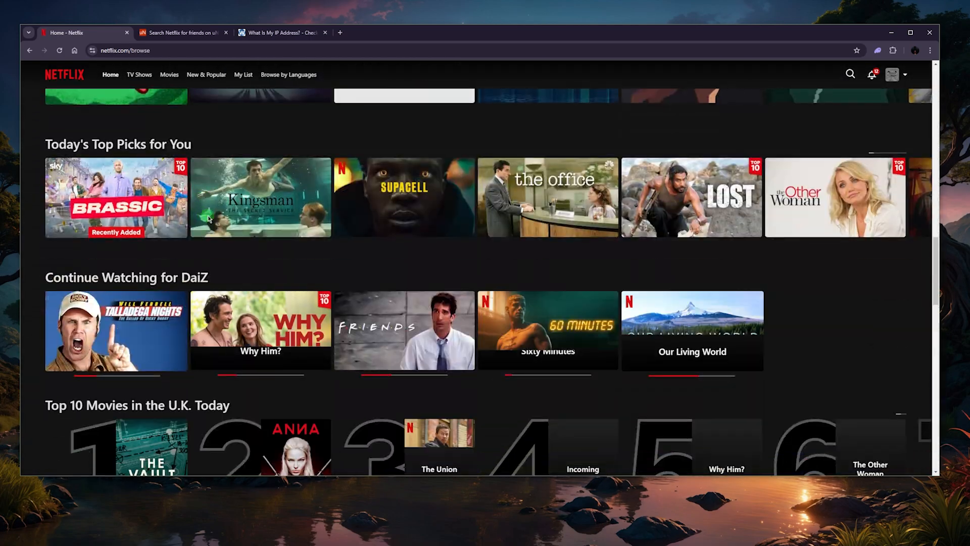
scroll(down, 3)
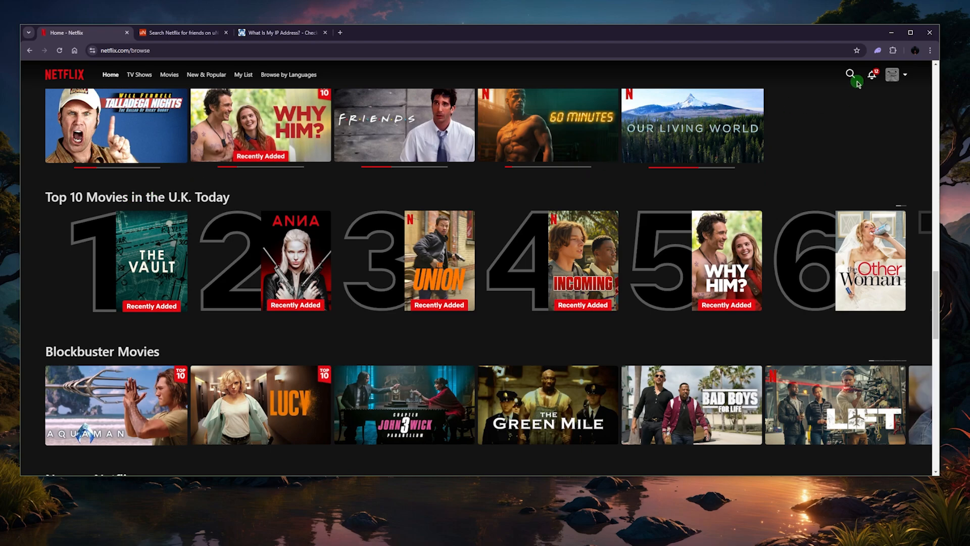
click(850, 75)
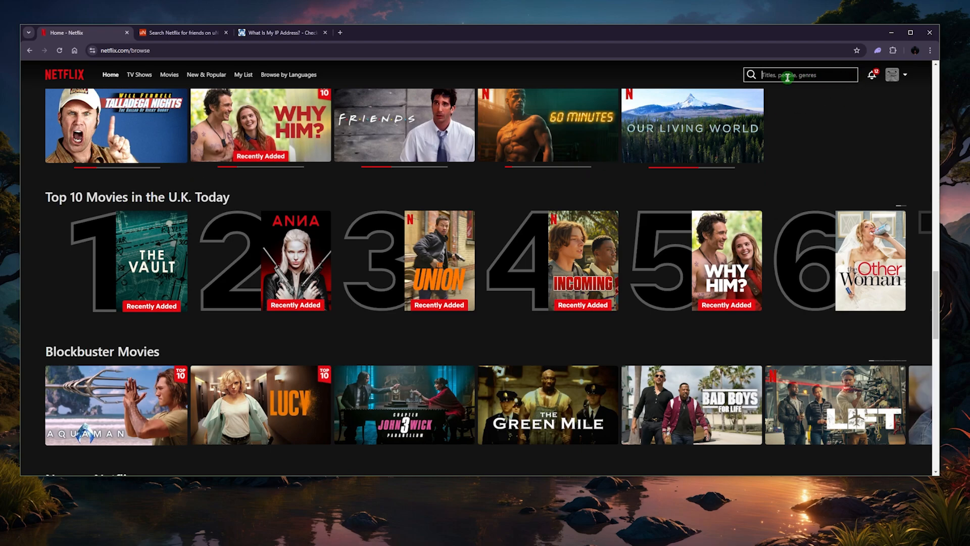
Step: Search Netflix for 'friends' so the Friends series appears first in the results
text(friends)
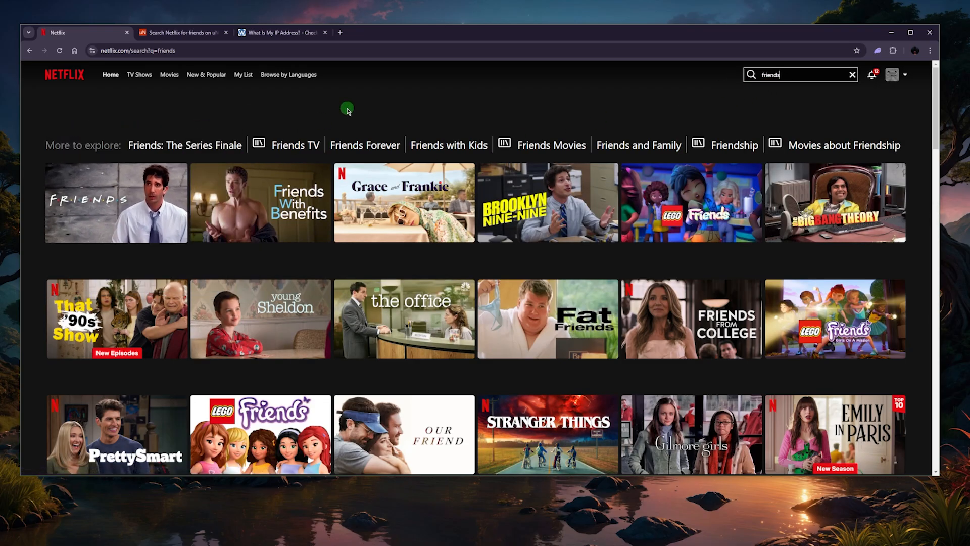
mouse_move(602, 96)
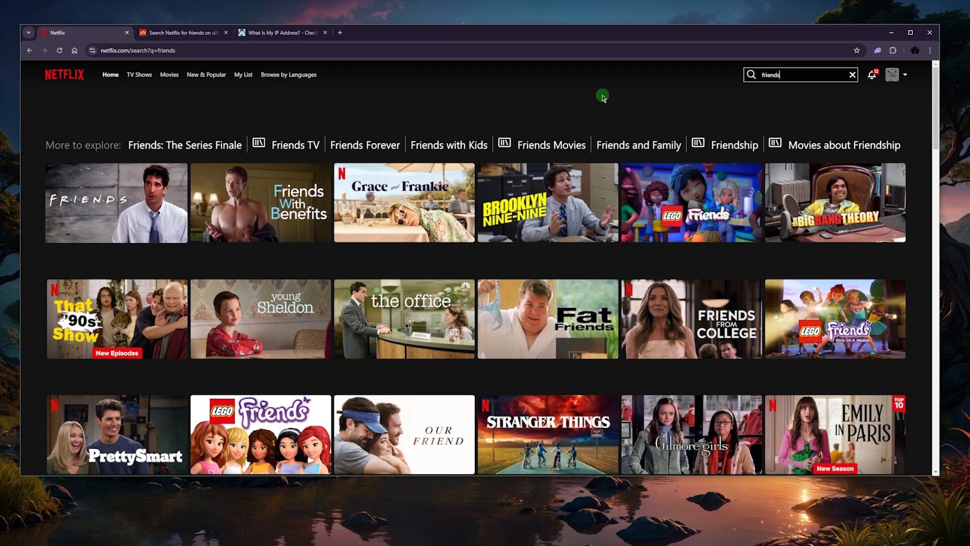
mouse_move(597, 96)
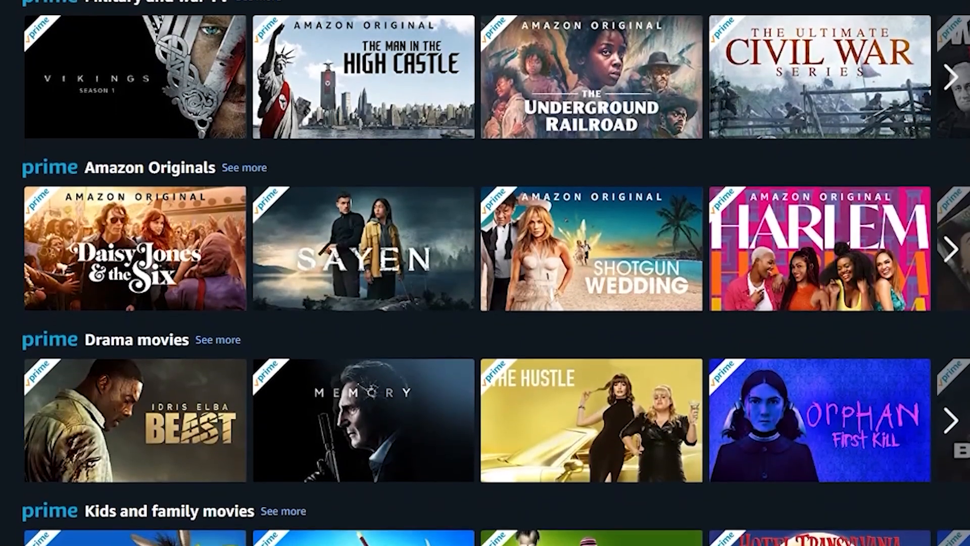
scroll(down, 3)
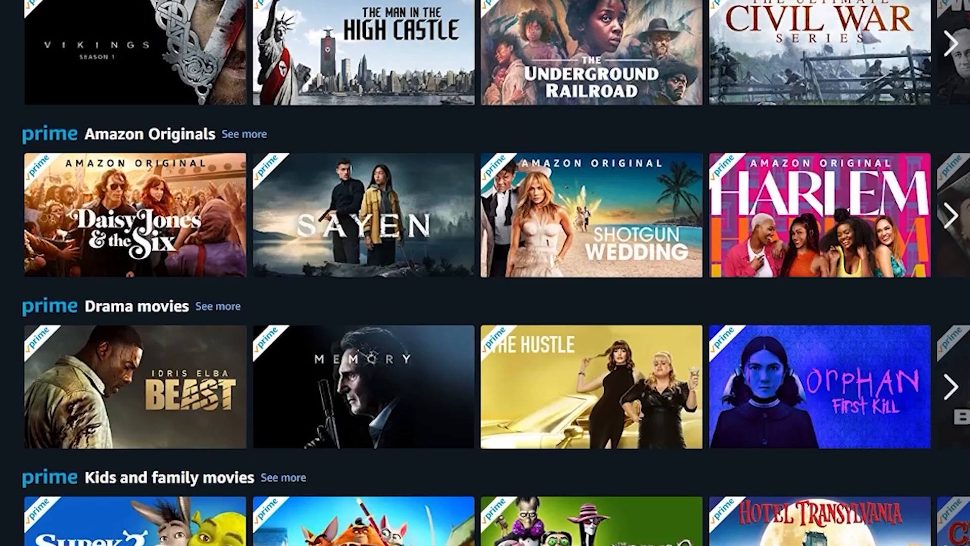
scroll(down, 3)
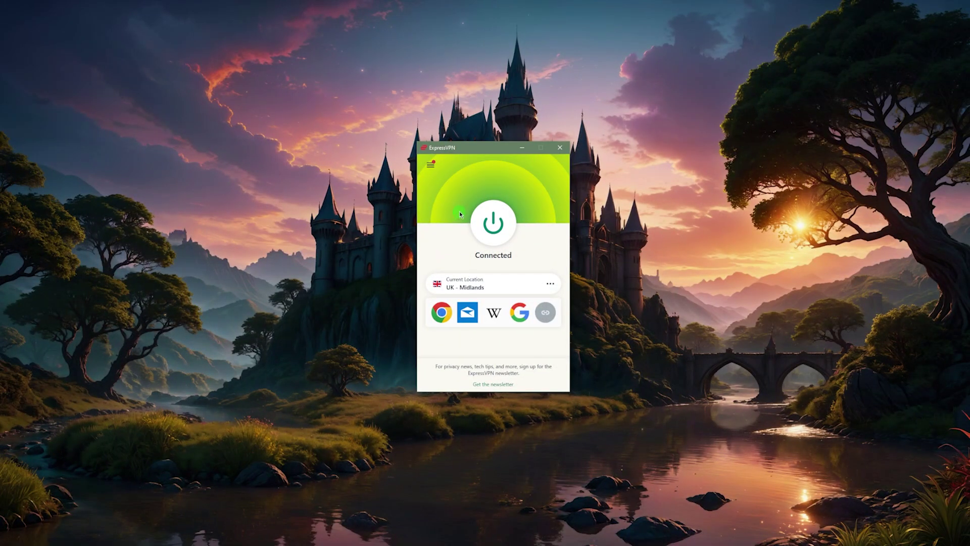
mouse_move(504, 246)
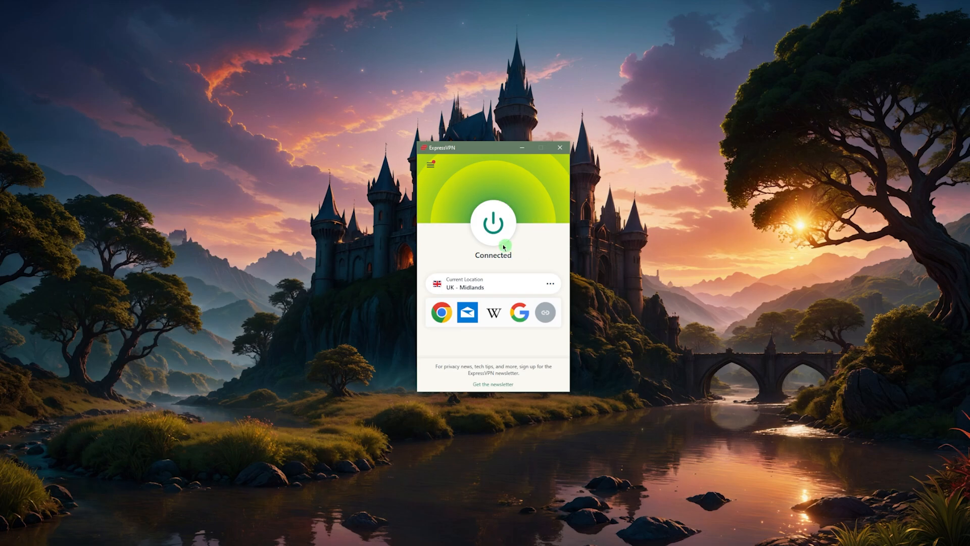
mouse_move(451, 215)
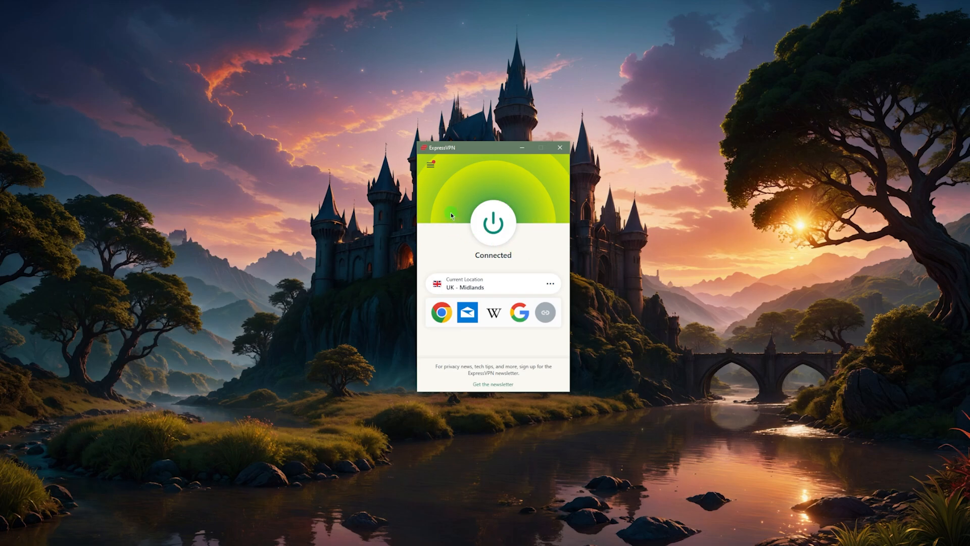
mouse_move(483, 207)
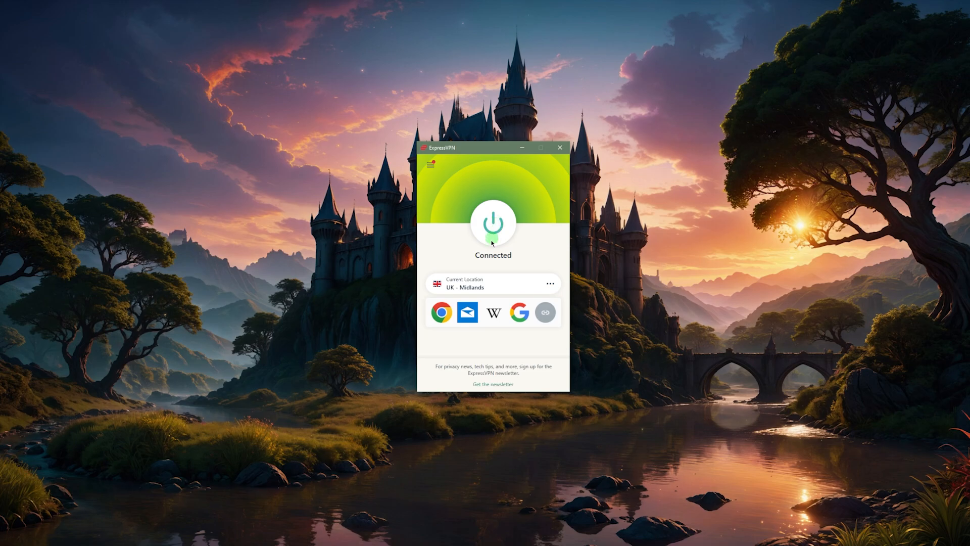
mouse_move(442, 225)
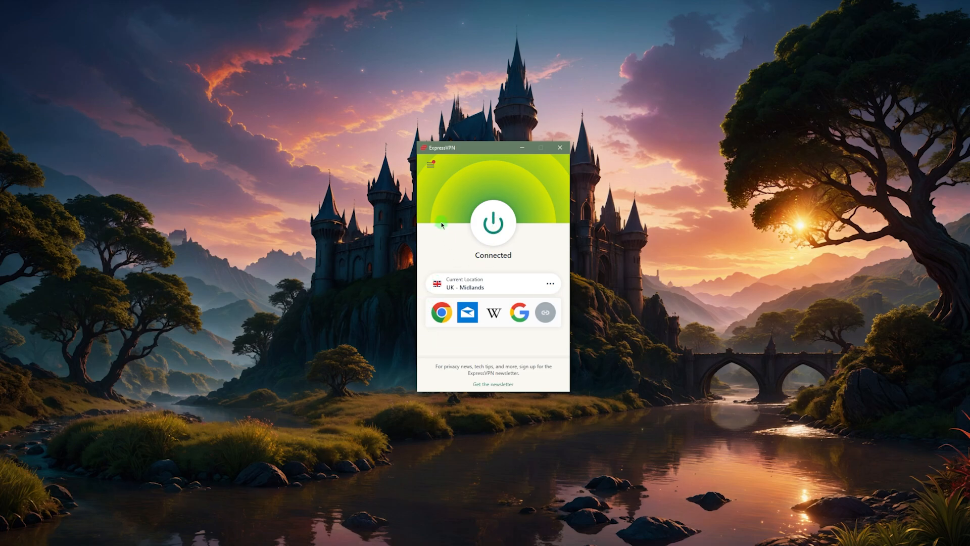
mouse_move(905, 343)
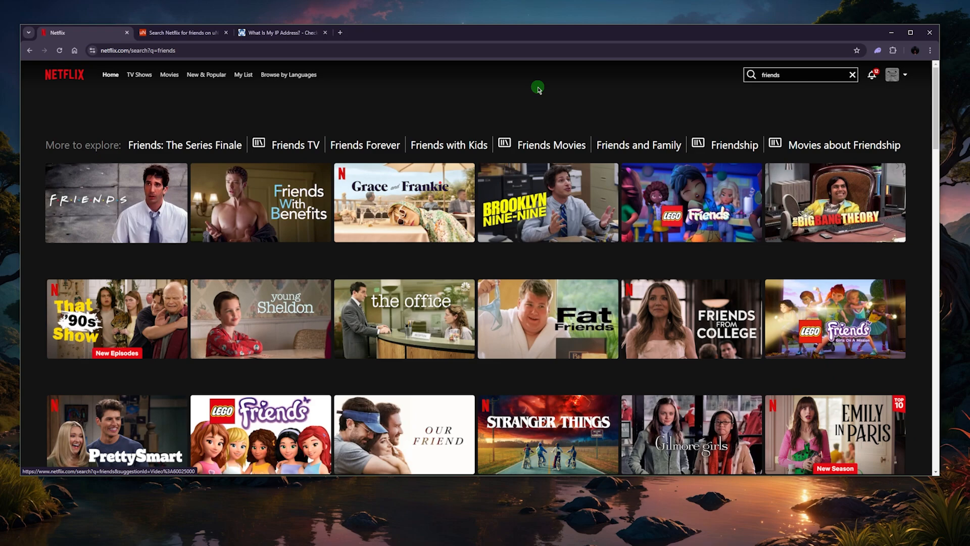
Step: Run a Google search for 'netflix vpn error' in a new browser tab
click(339, 33)
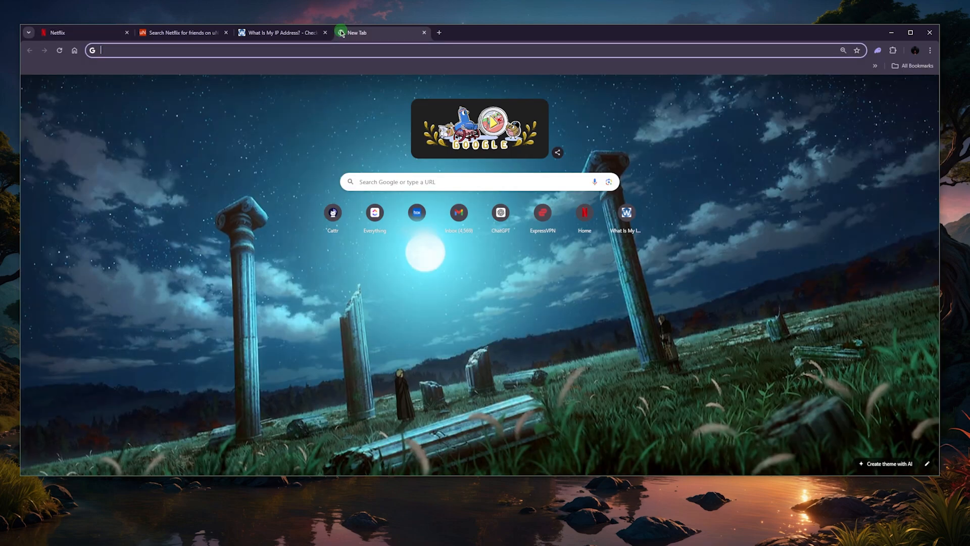
text(netflix vpn error)
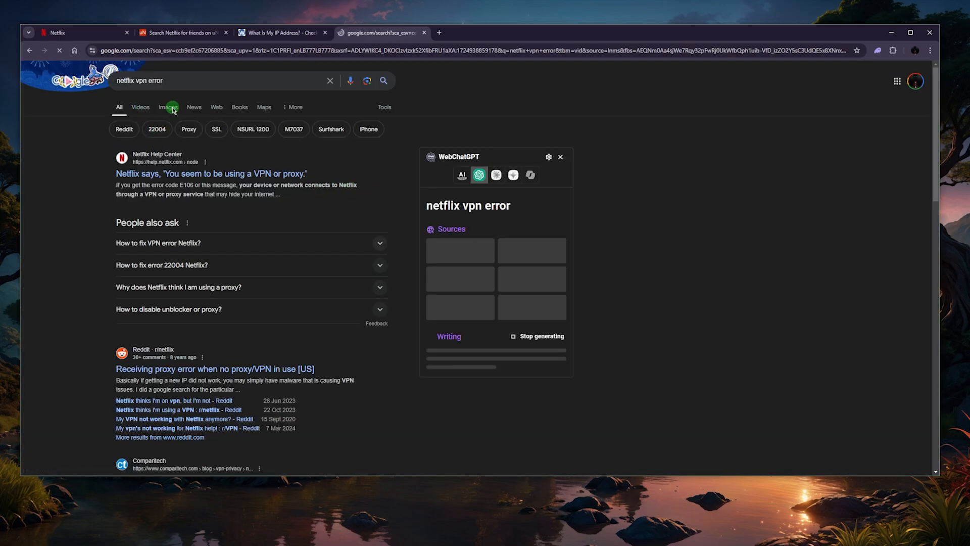
click(168, 107)
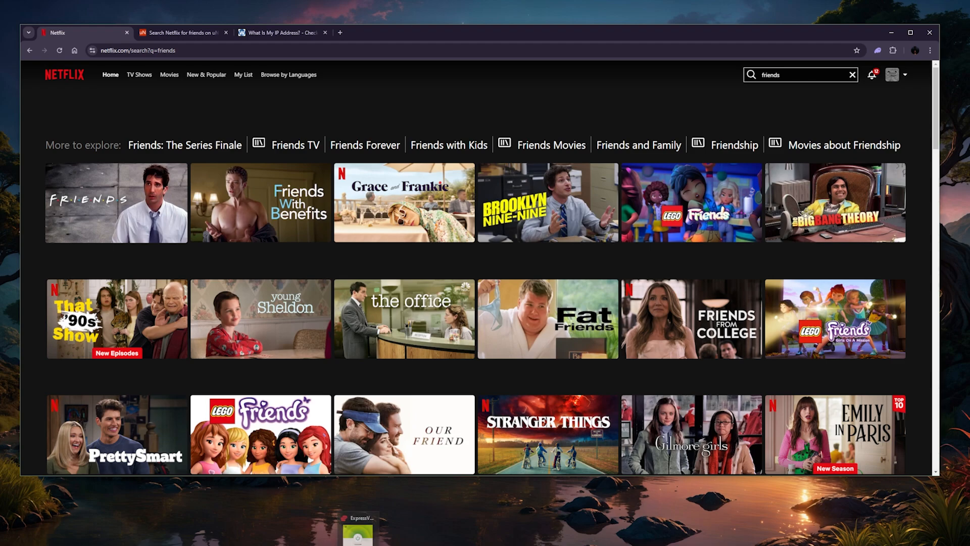
Step: With the IP checker page showing, disconnect ExpressVPN and reconnect to UK - Midlands
click(362, 521)
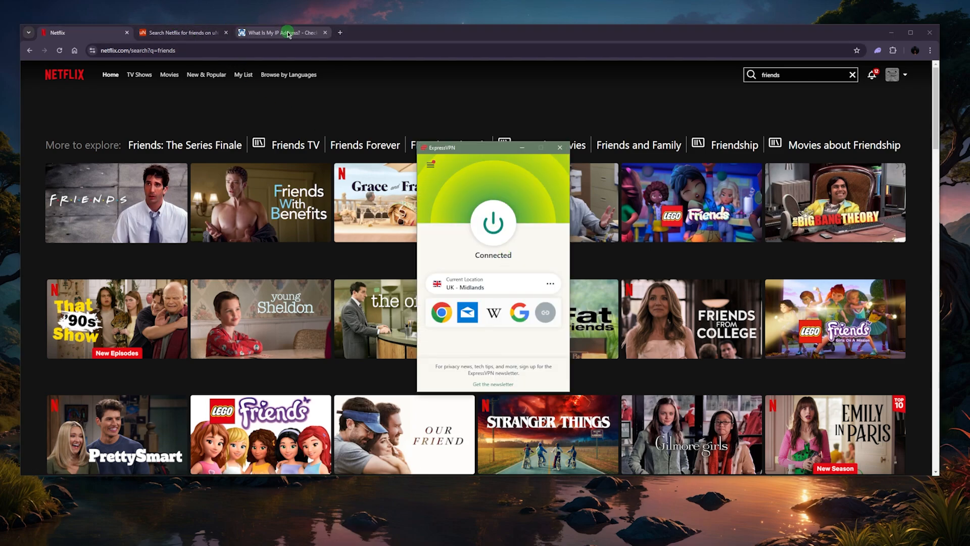
click(287, 32)
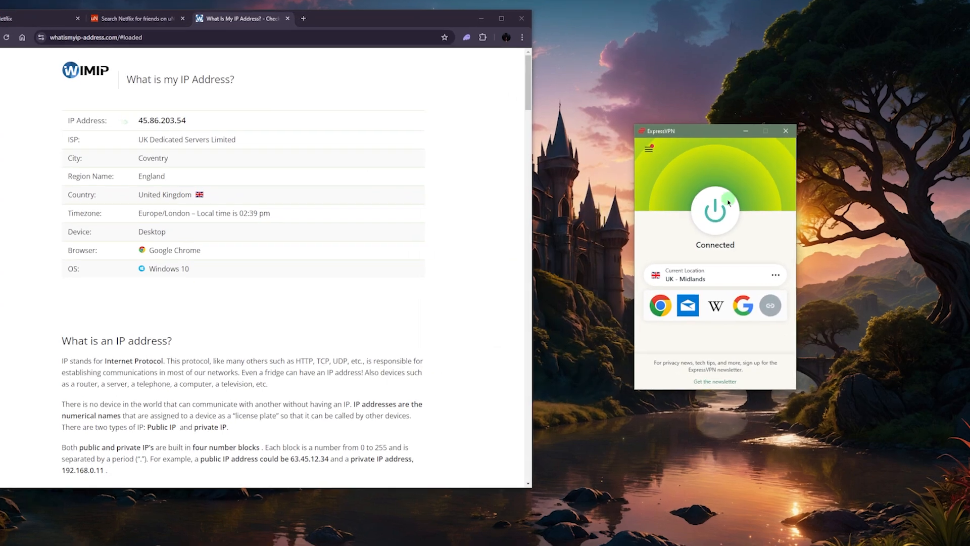
click(714, 211)
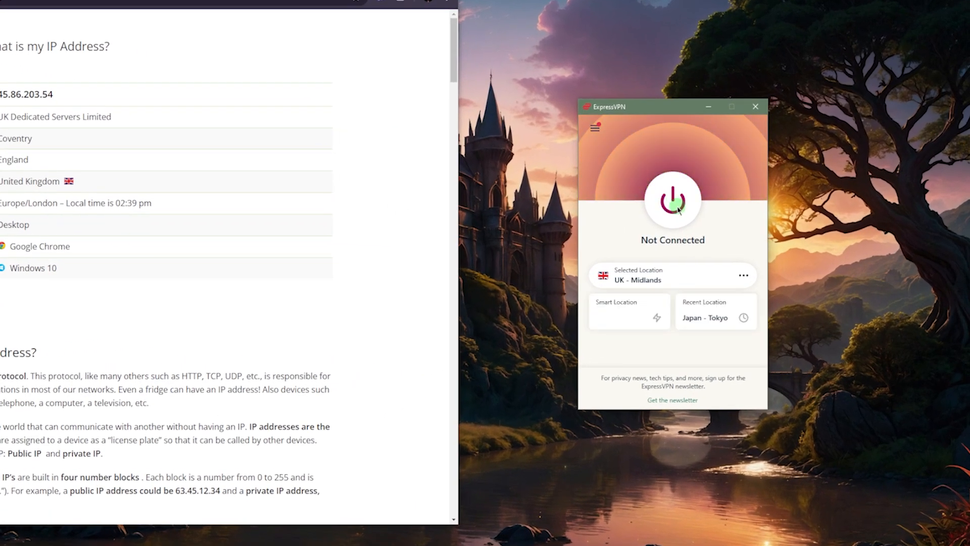
click(673, 198)
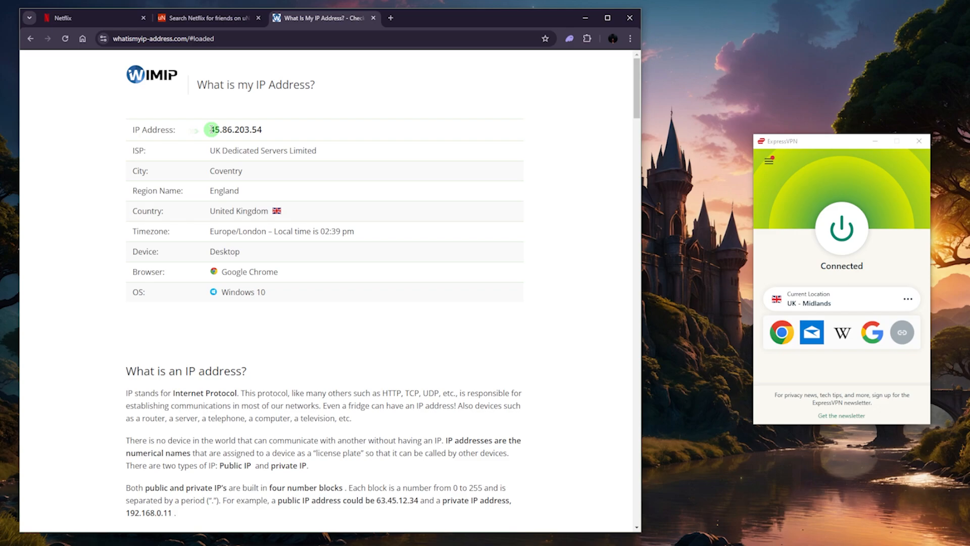
mouse_move(121, 125)
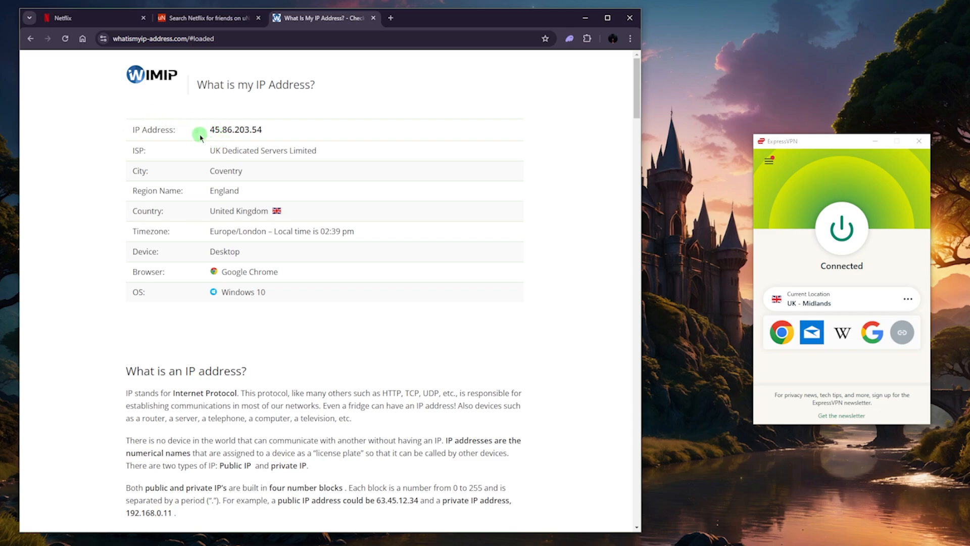
mouse_move(202, 137)
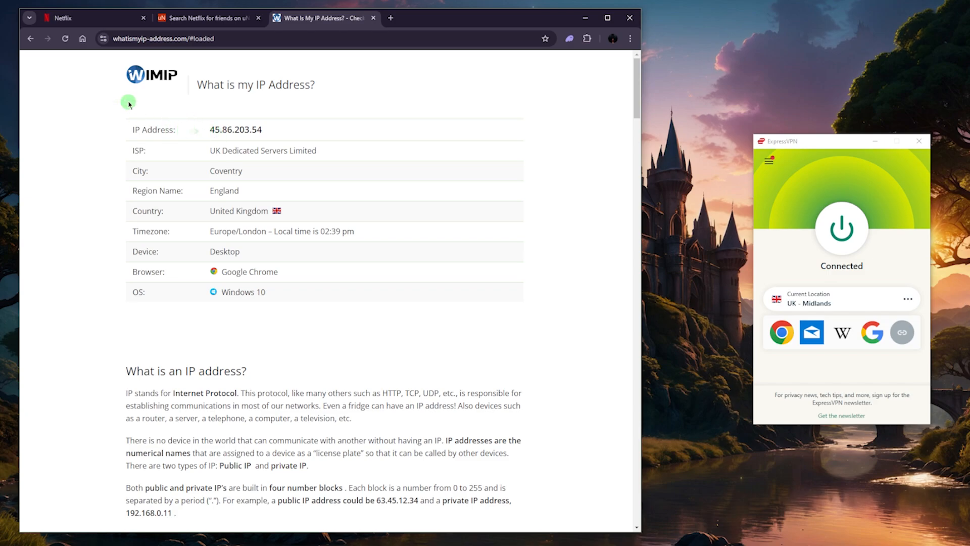
mouse_move(64, 39)
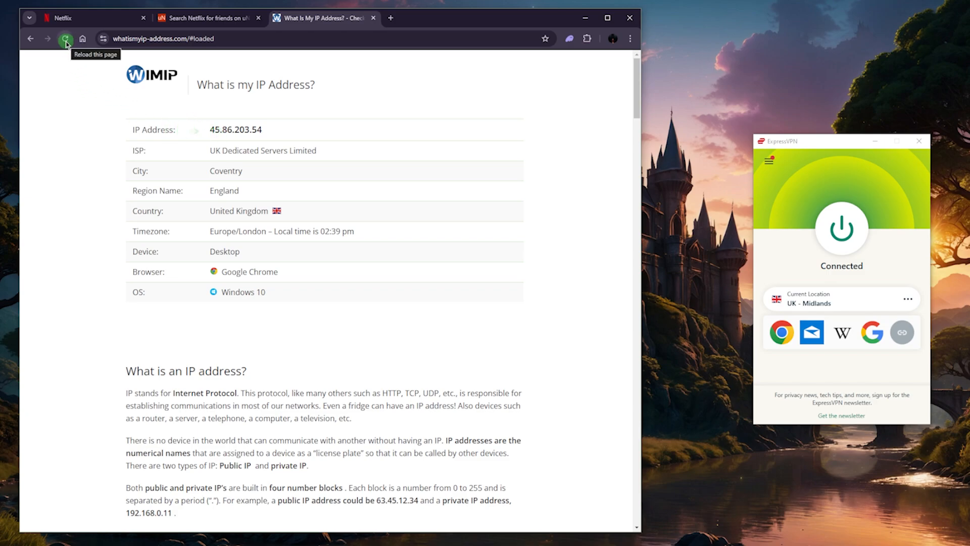
Step: Refresh the IP page to confirm the new UK address 109.110.169.19, then return to Netflix results
click(64, 38)
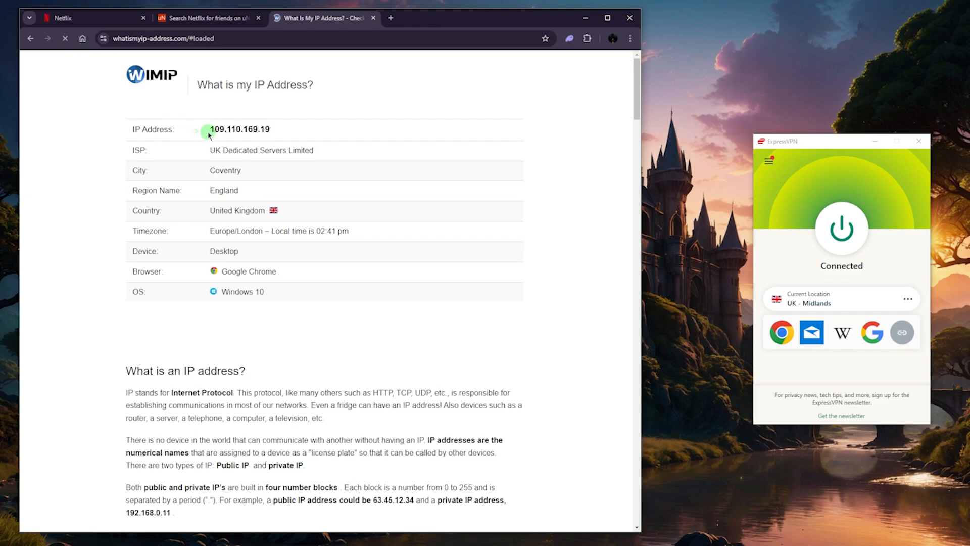
double_click(238, 129)
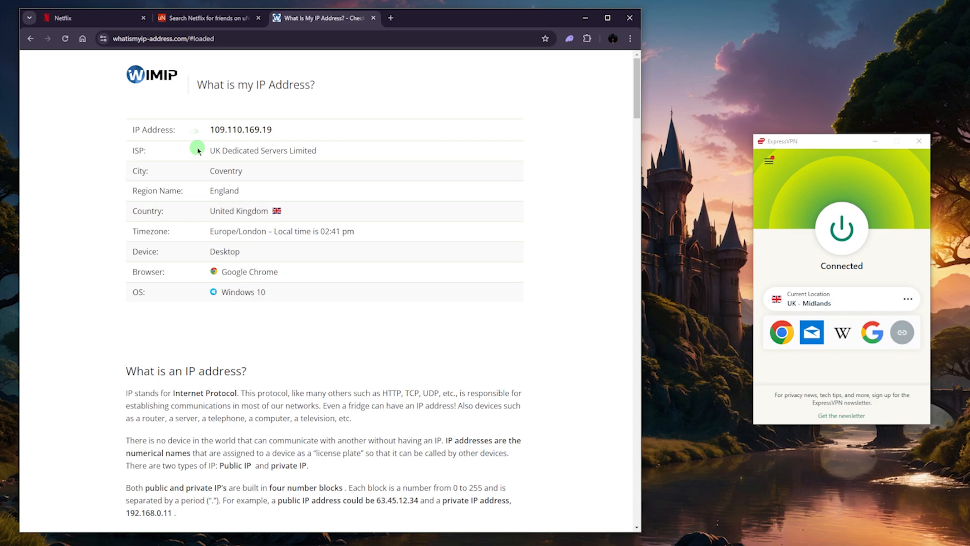
mouse_move(237, 141)
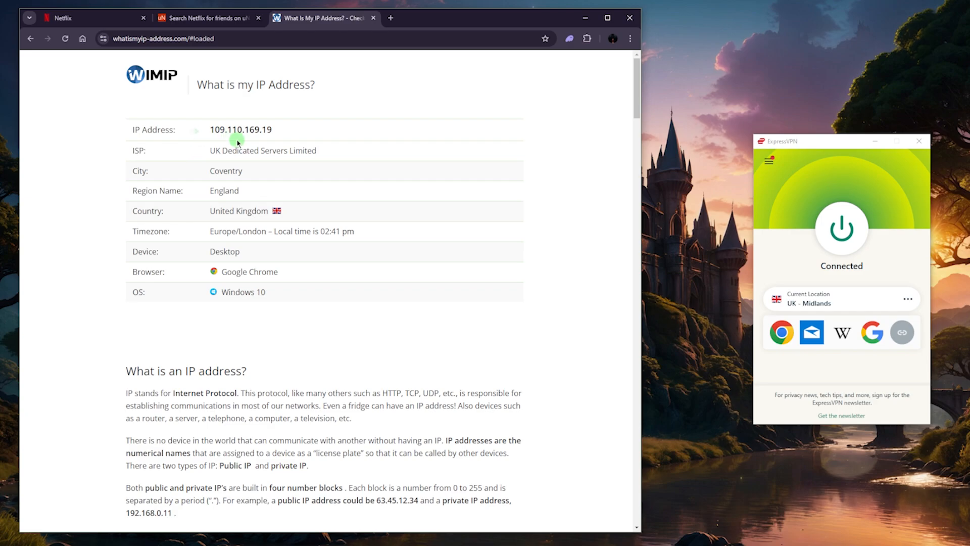
click(76, 19)
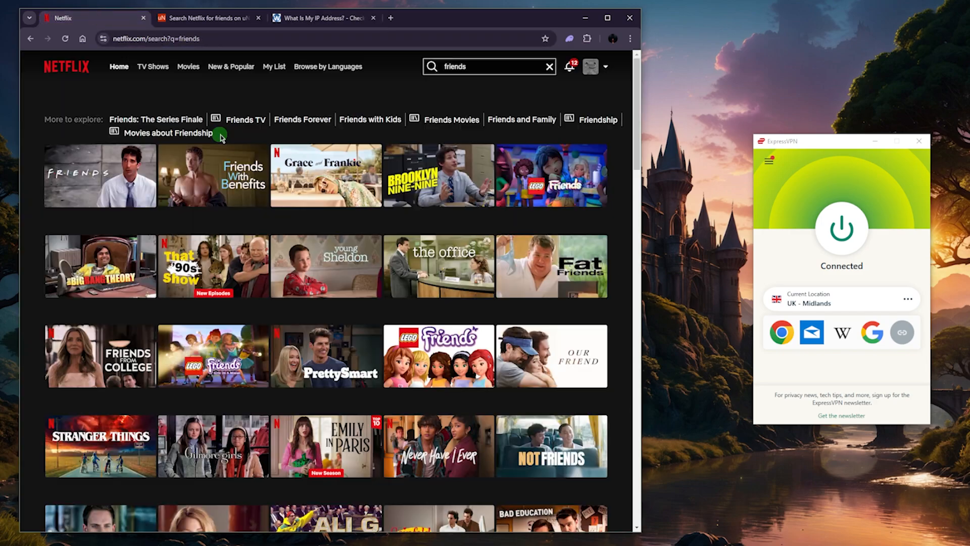
mouse_move(295, 95)
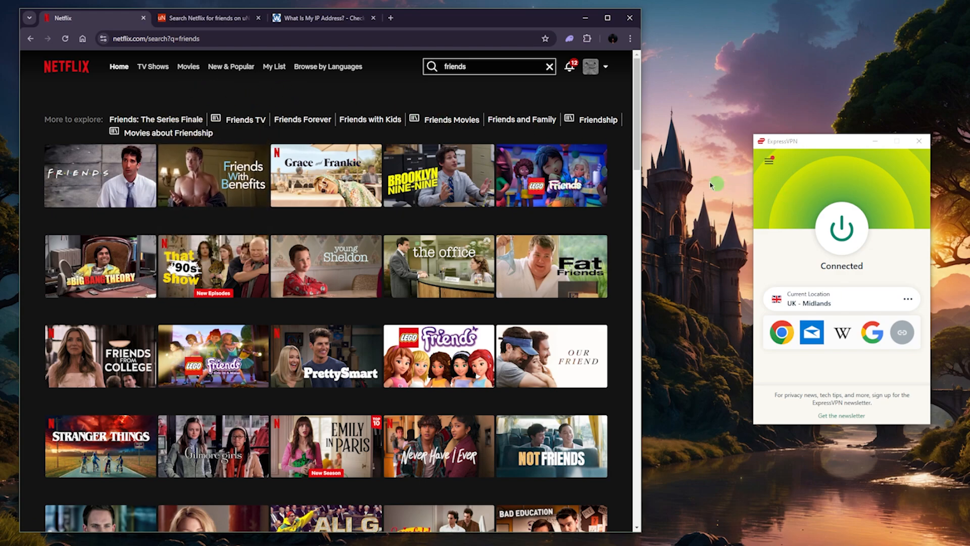
mouse_move(742, 172)
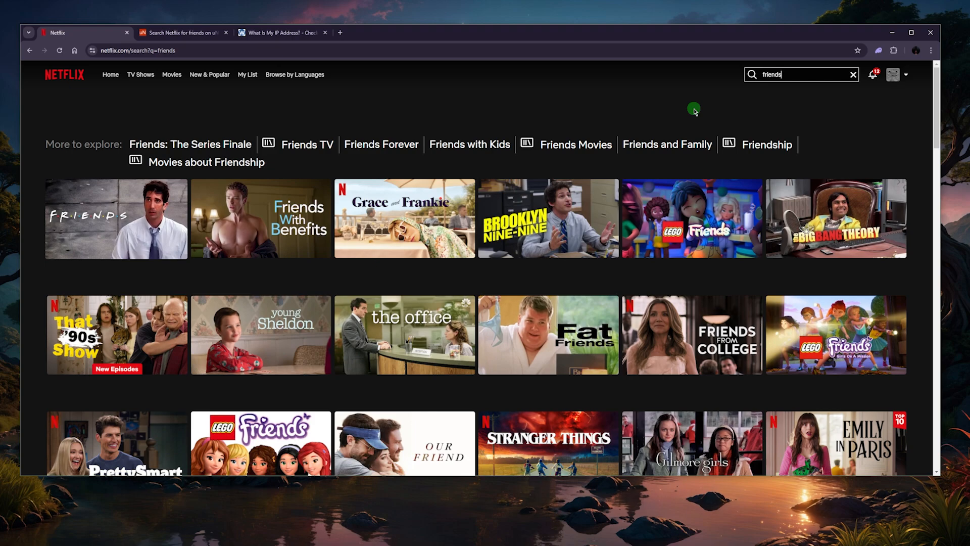
mouse_move(485, 85)
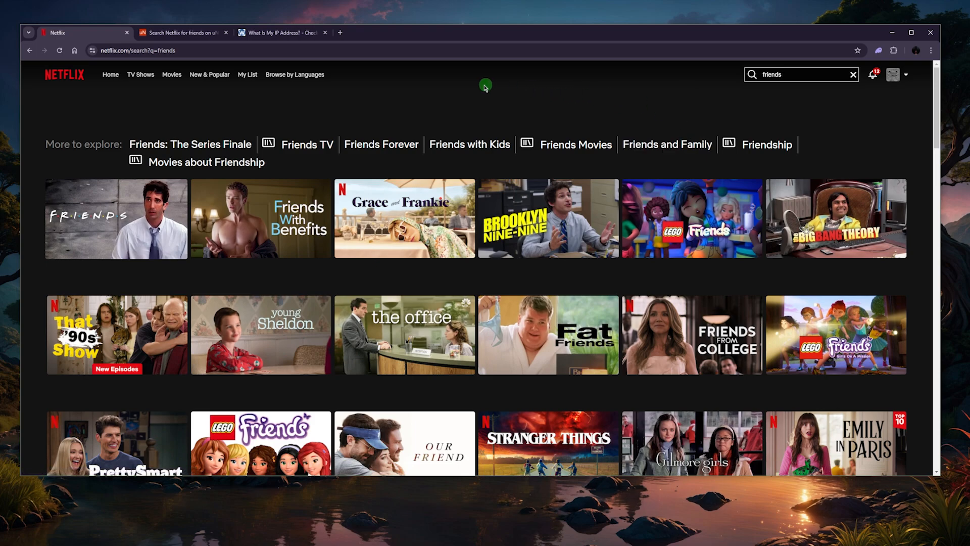
mouse_move(446, 97)
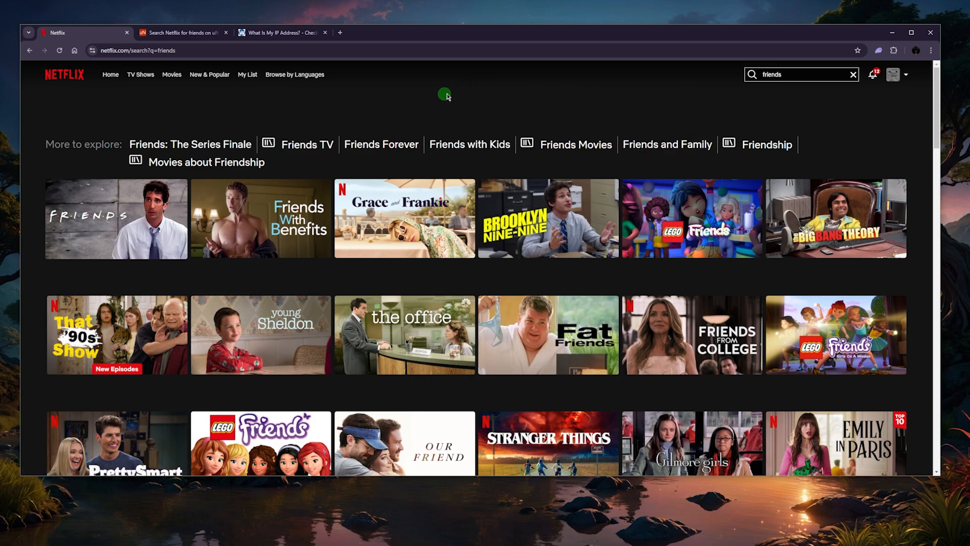
mouse_move(421, 130)
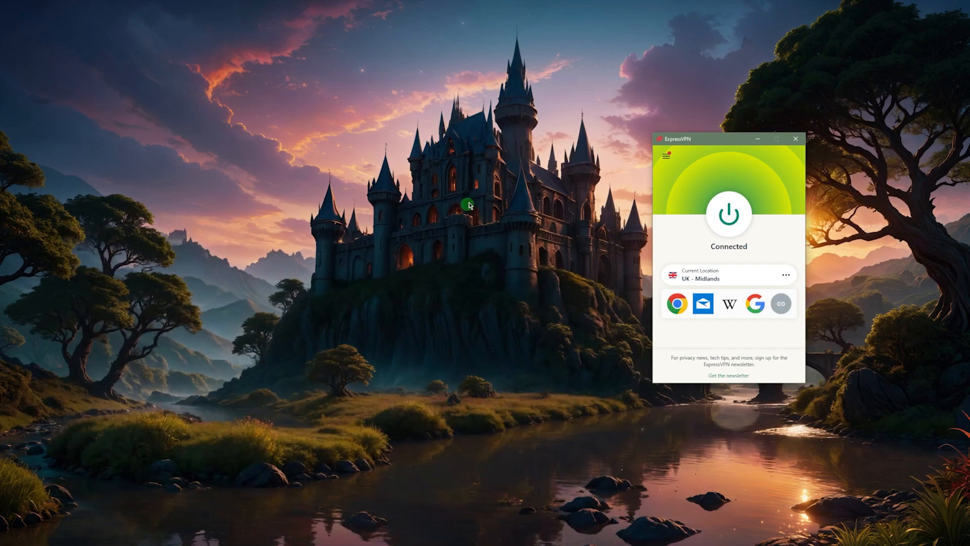
drag(729, 139, 475, 140)
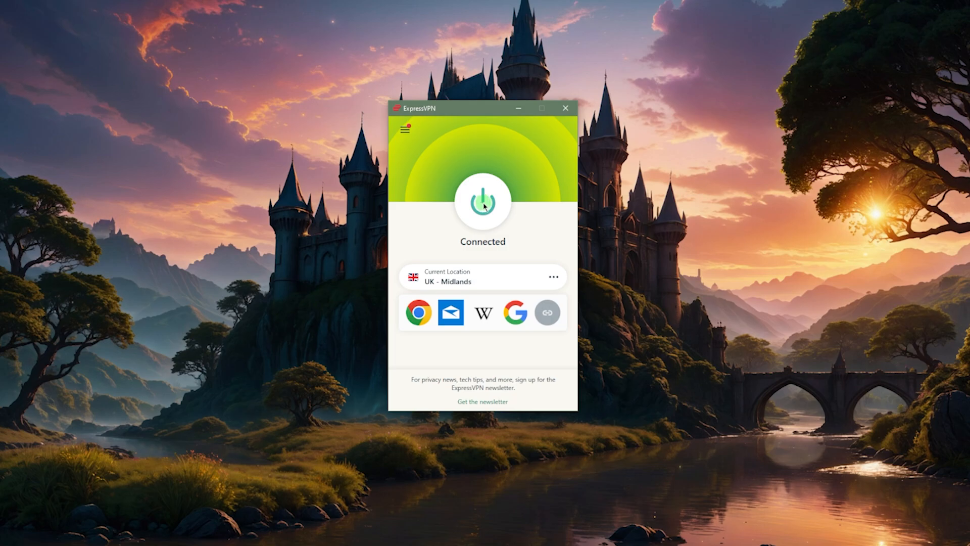
mouse_move(465, 143)
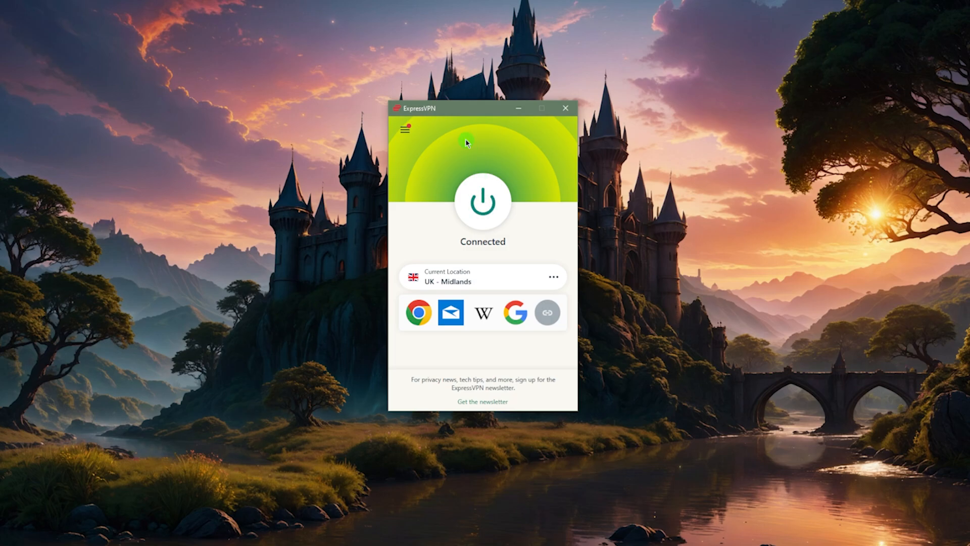
drag(467, 108, 521, 114)
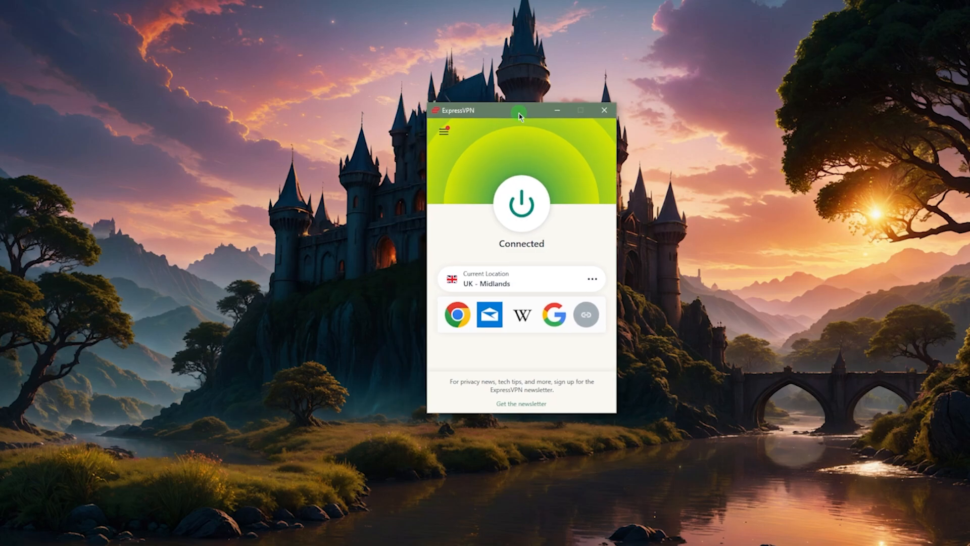
drag(519, 110, 494, 113)
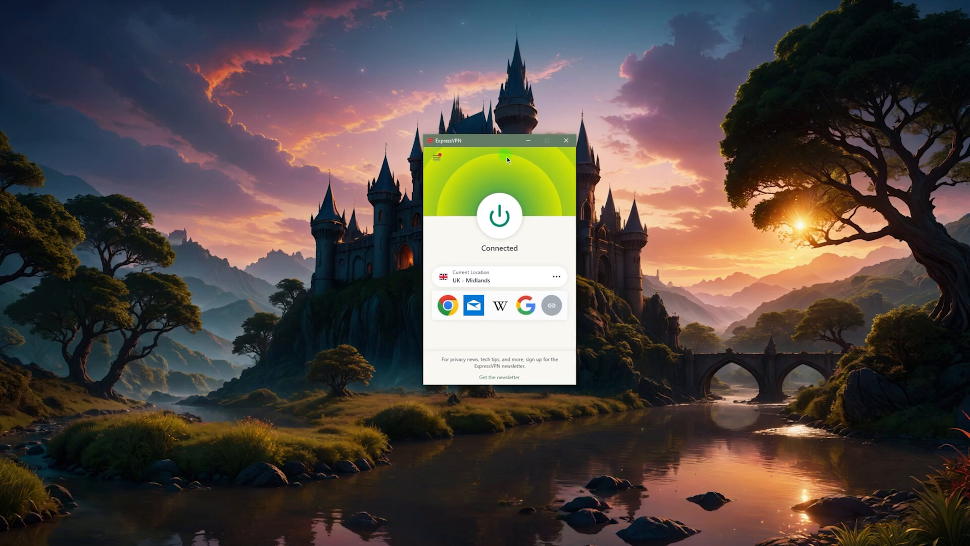
mouse_move(533, 212)
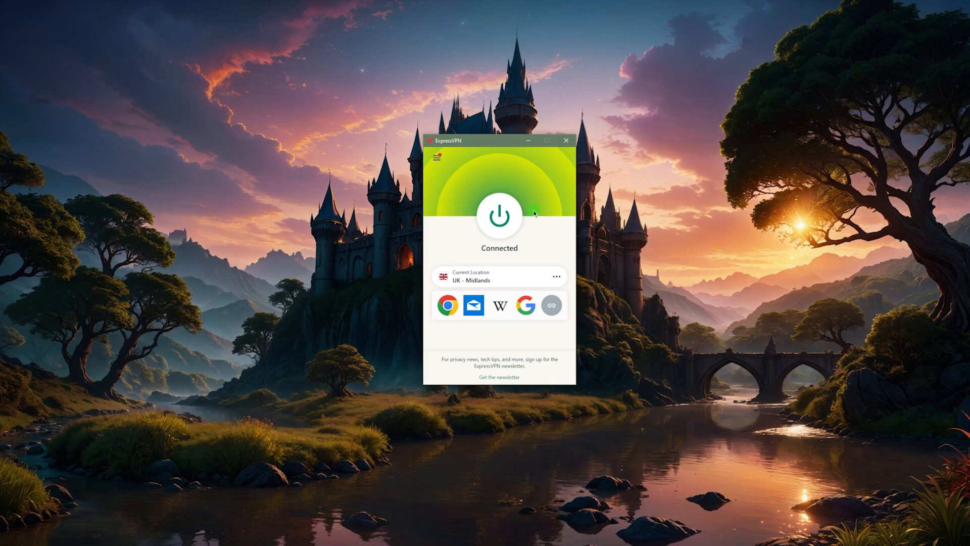
mouse_move(541, 218)
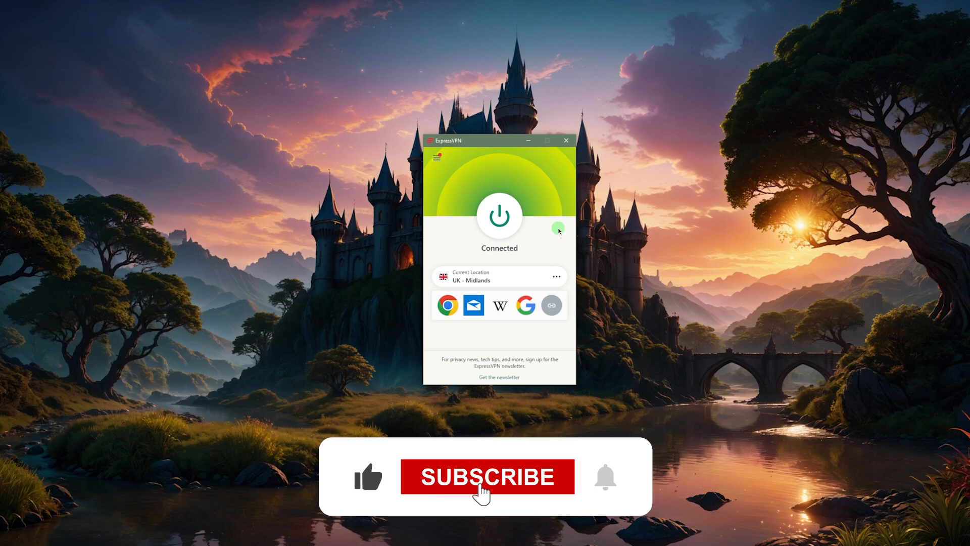
click(487, 477)
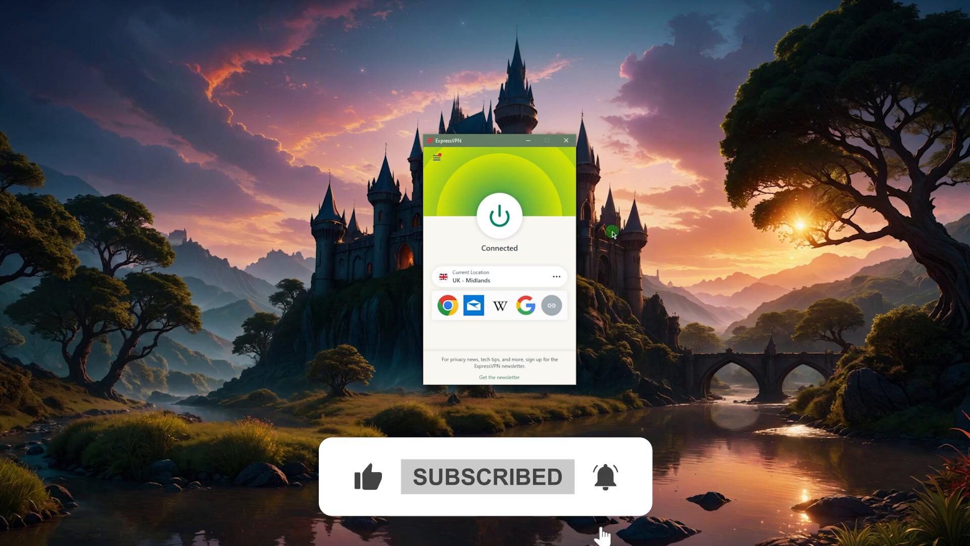